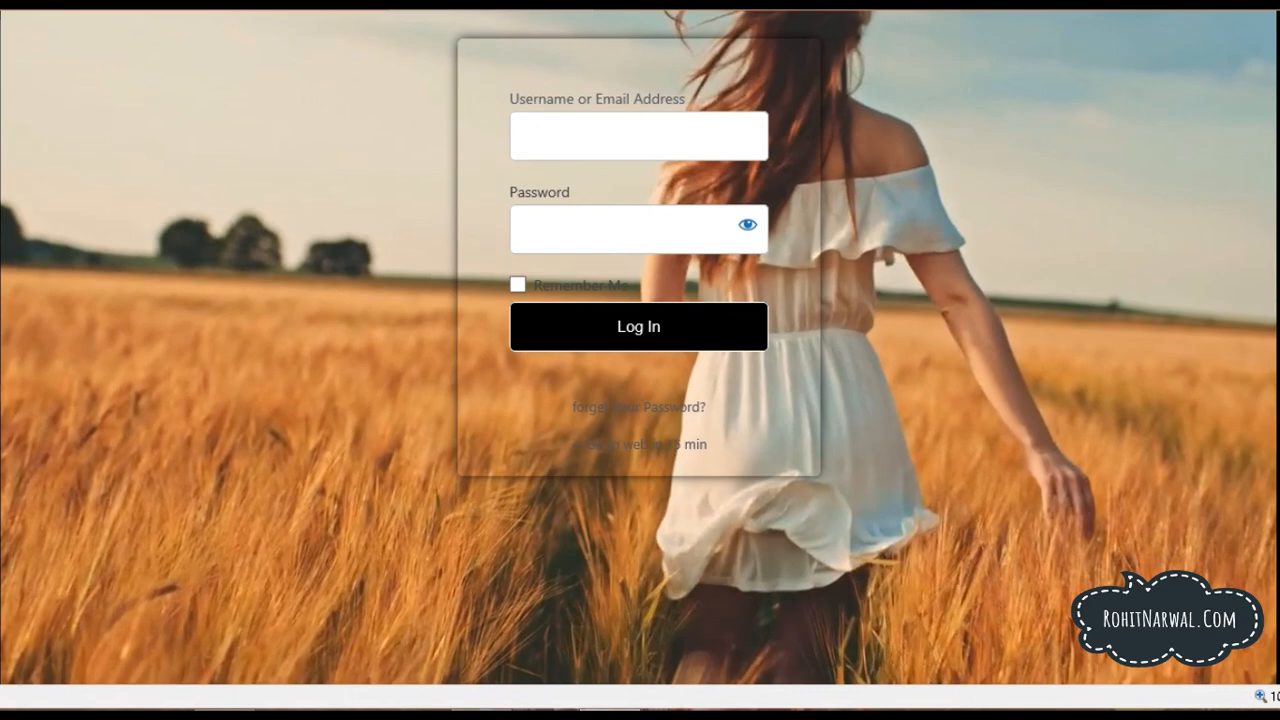
Preview the finished wheat-field login page, then switch to the webblogs.in homepage tab.
left_click(639, 136)
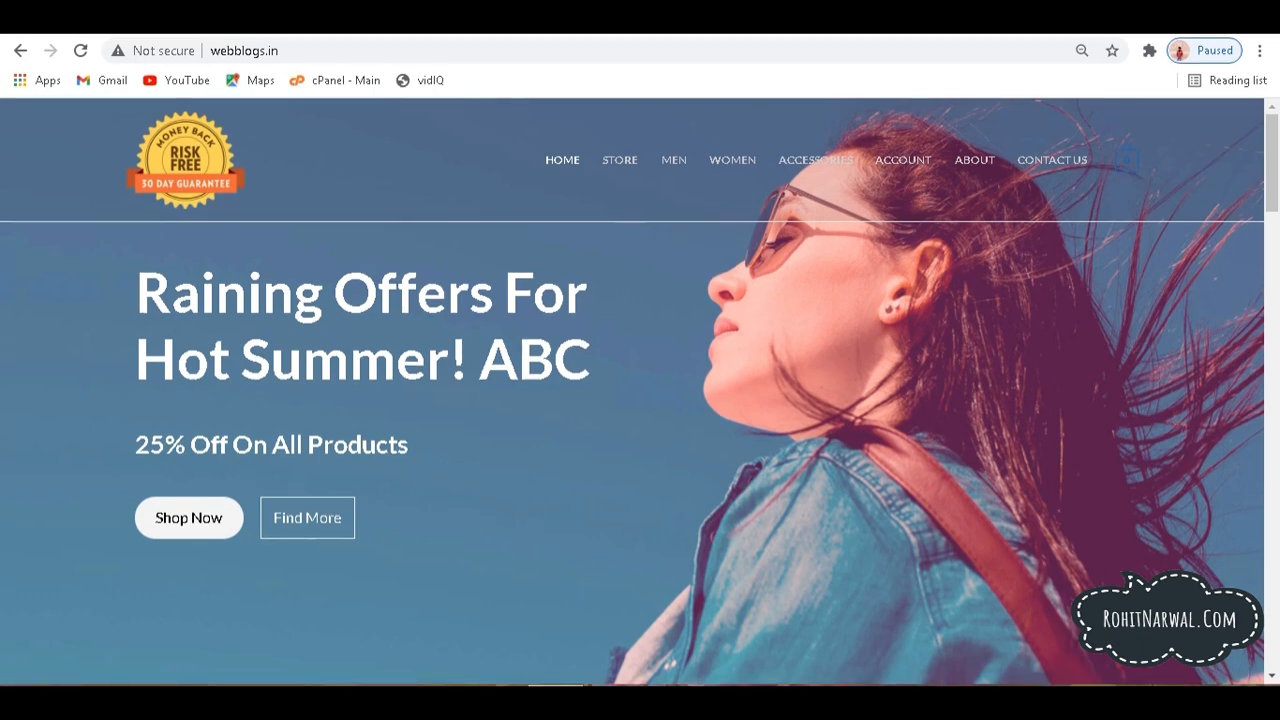
mouse_move(445, 72)
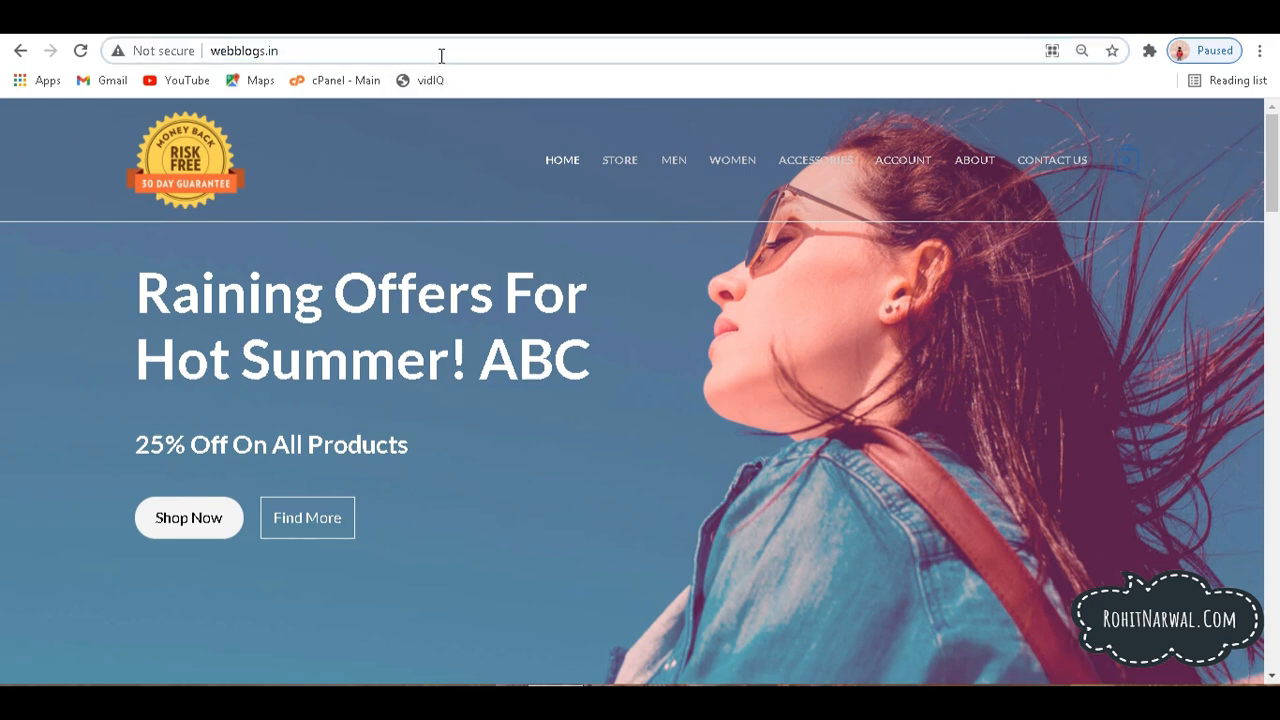
type("wp-admin%2F&reauth=1")
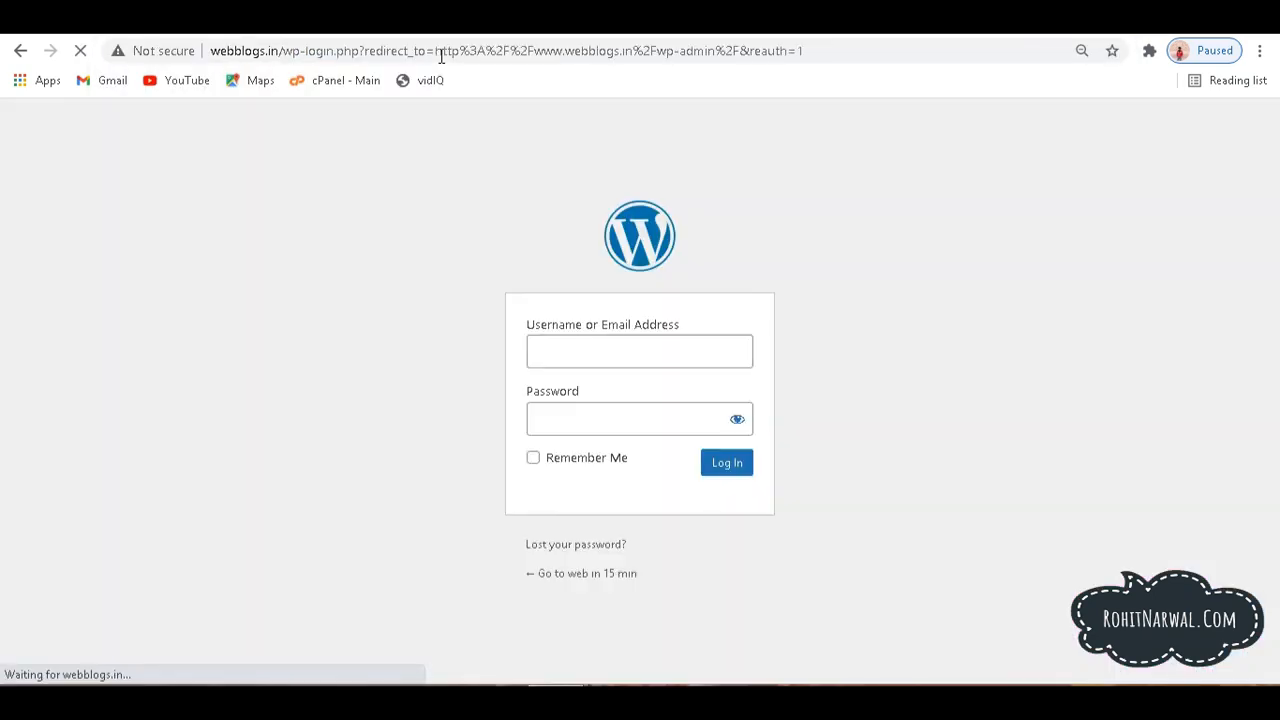
left_click(639, 351)
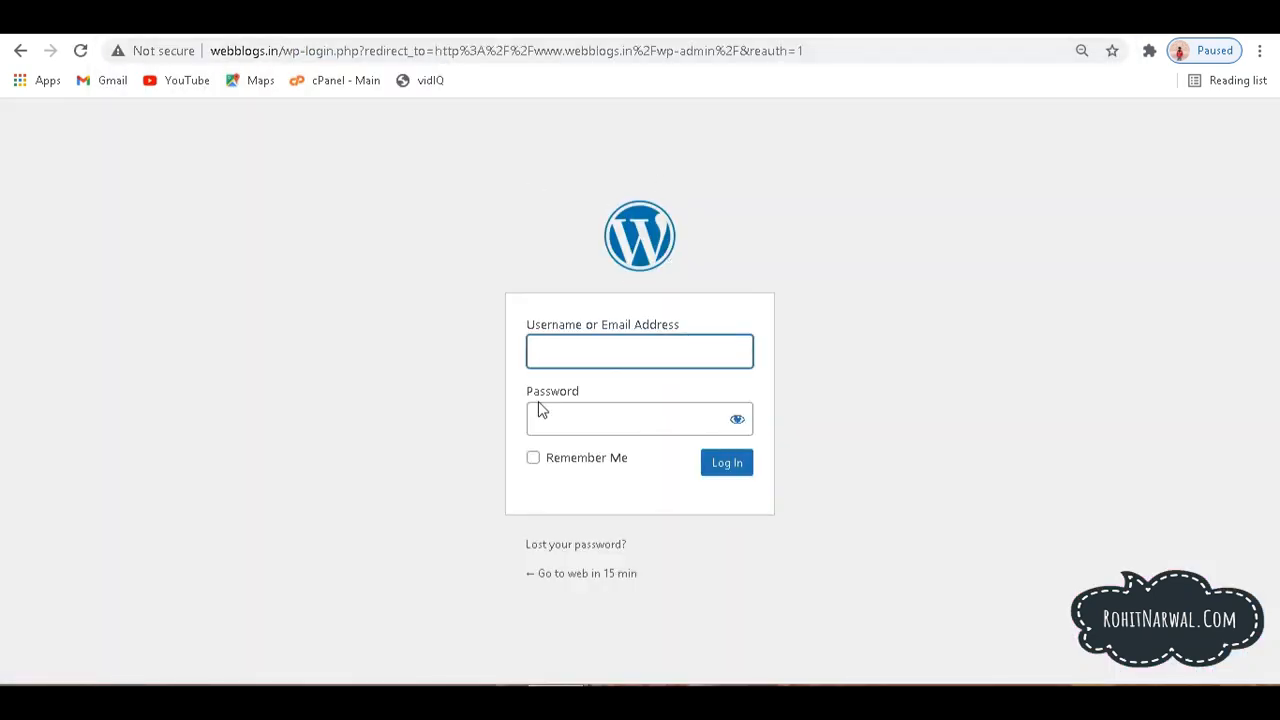
left_click(639, 351)
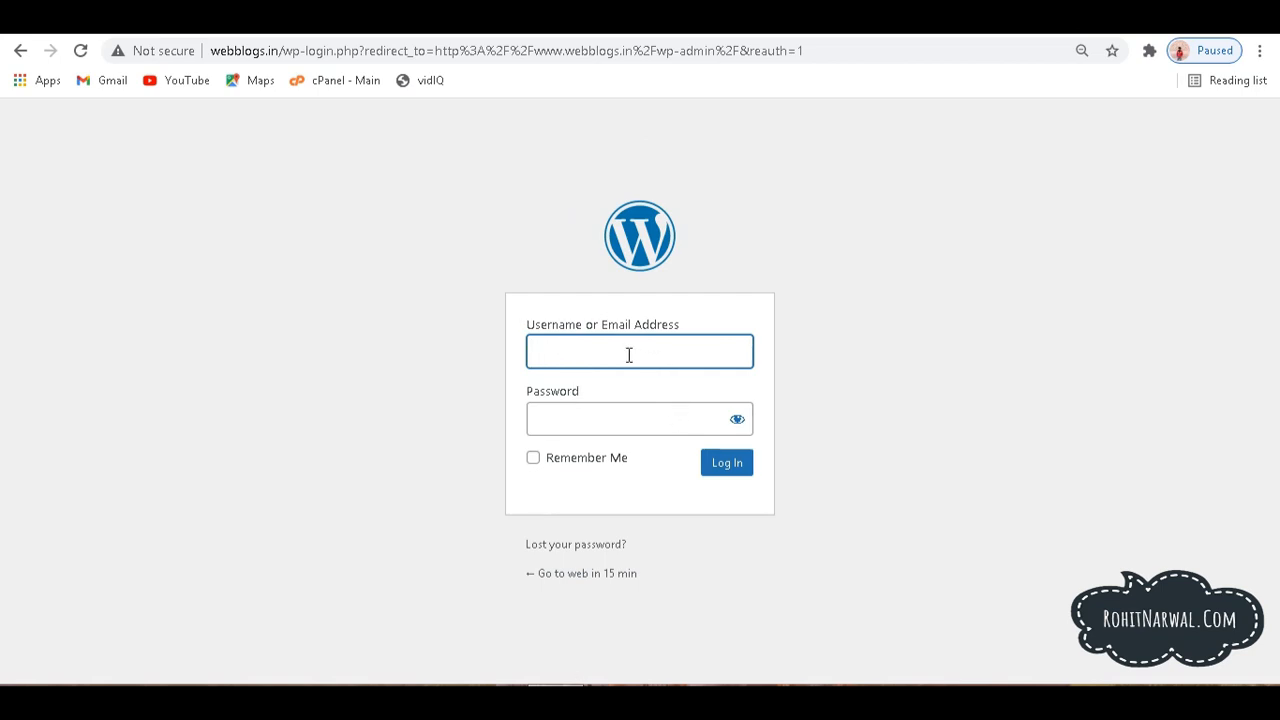
left_click(639, 351)
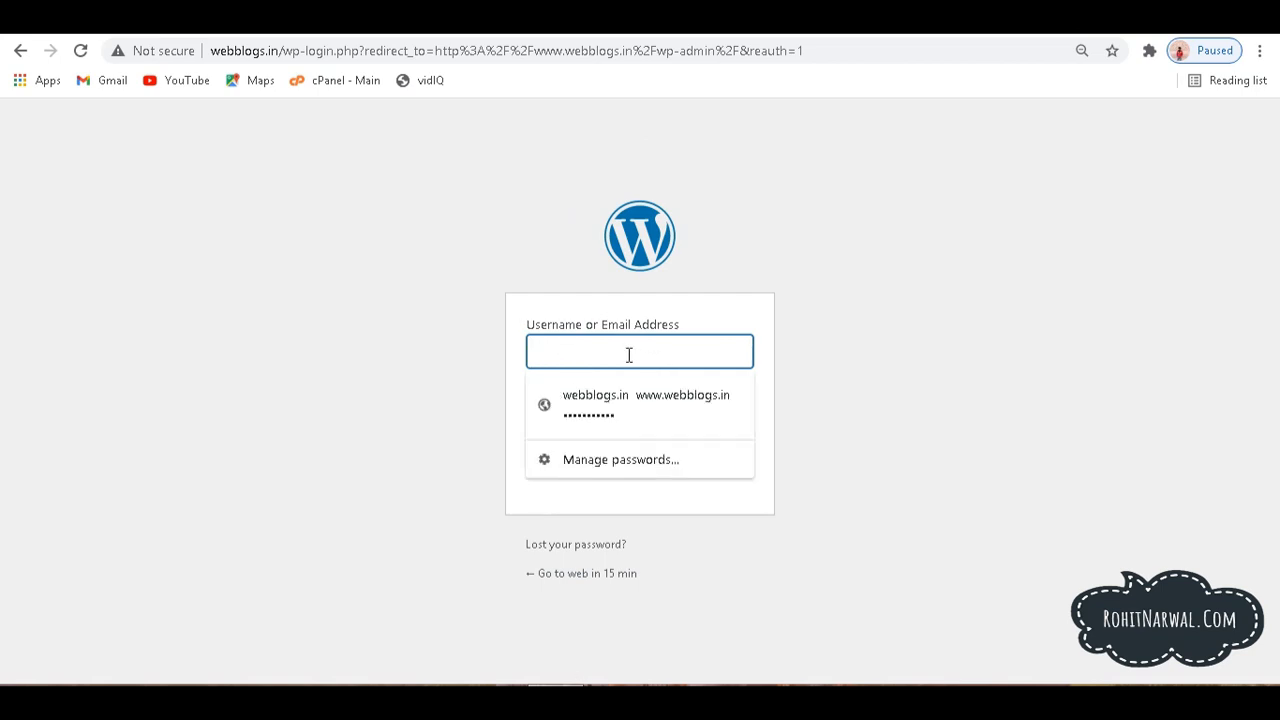
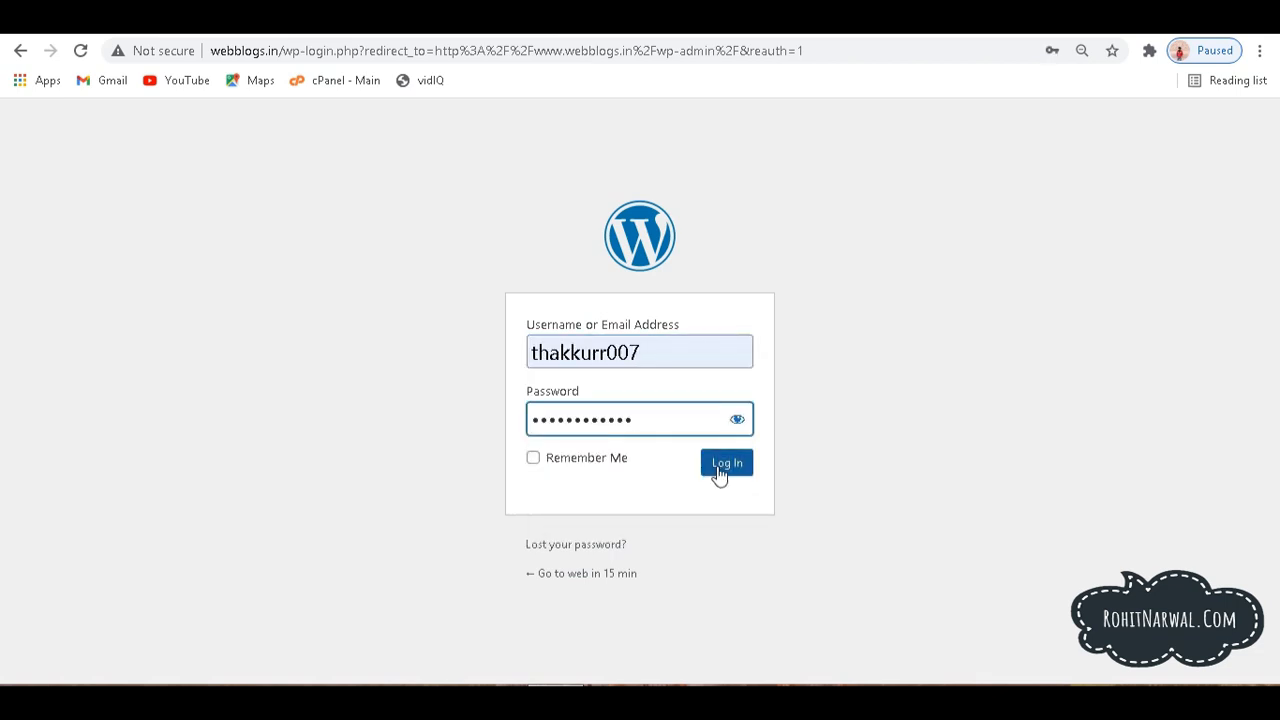
left_click(726, 463)
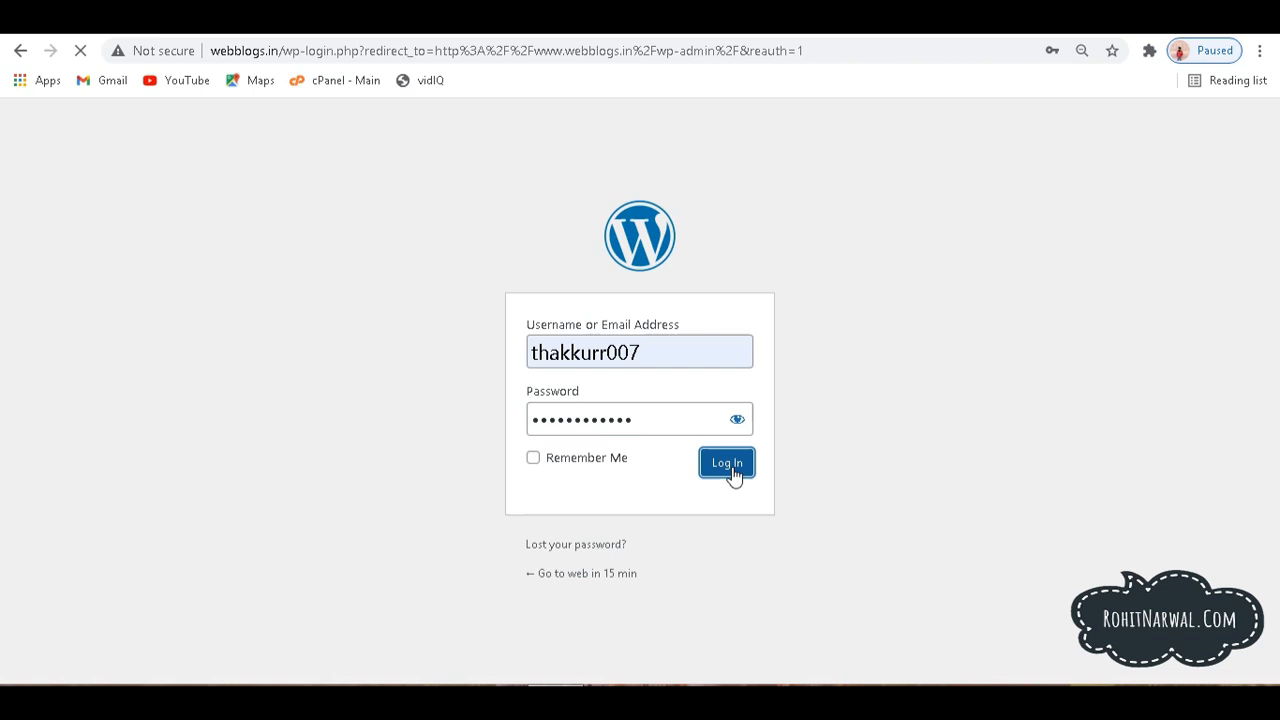
left_click(727, 462)
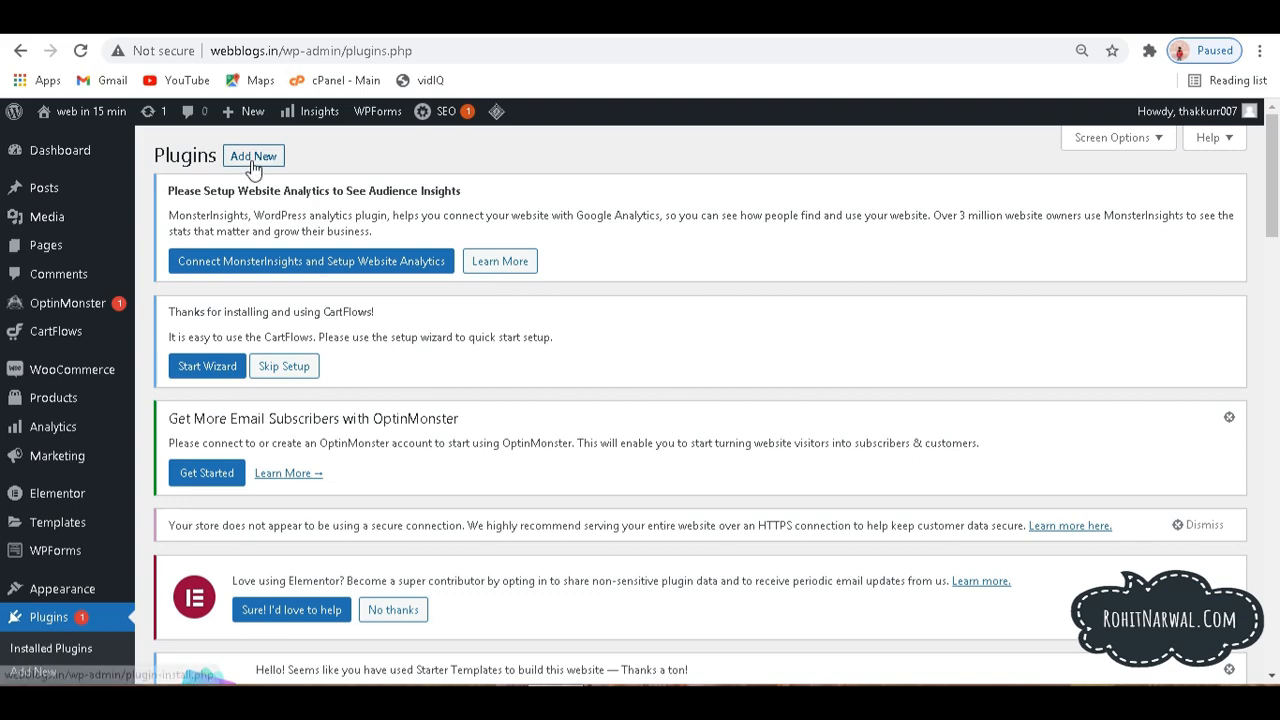
Search Add New plugins for 'custom login' and activate LoginPress.
left_click(253, 156)
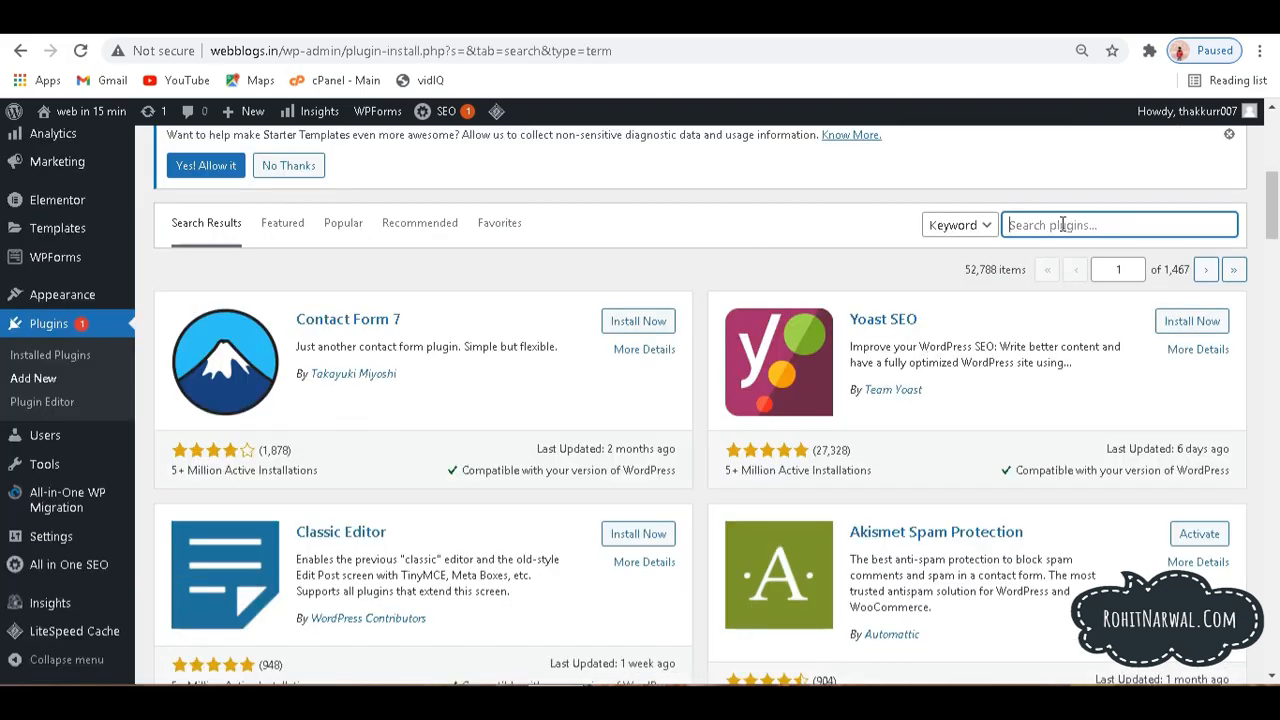
type("cu")
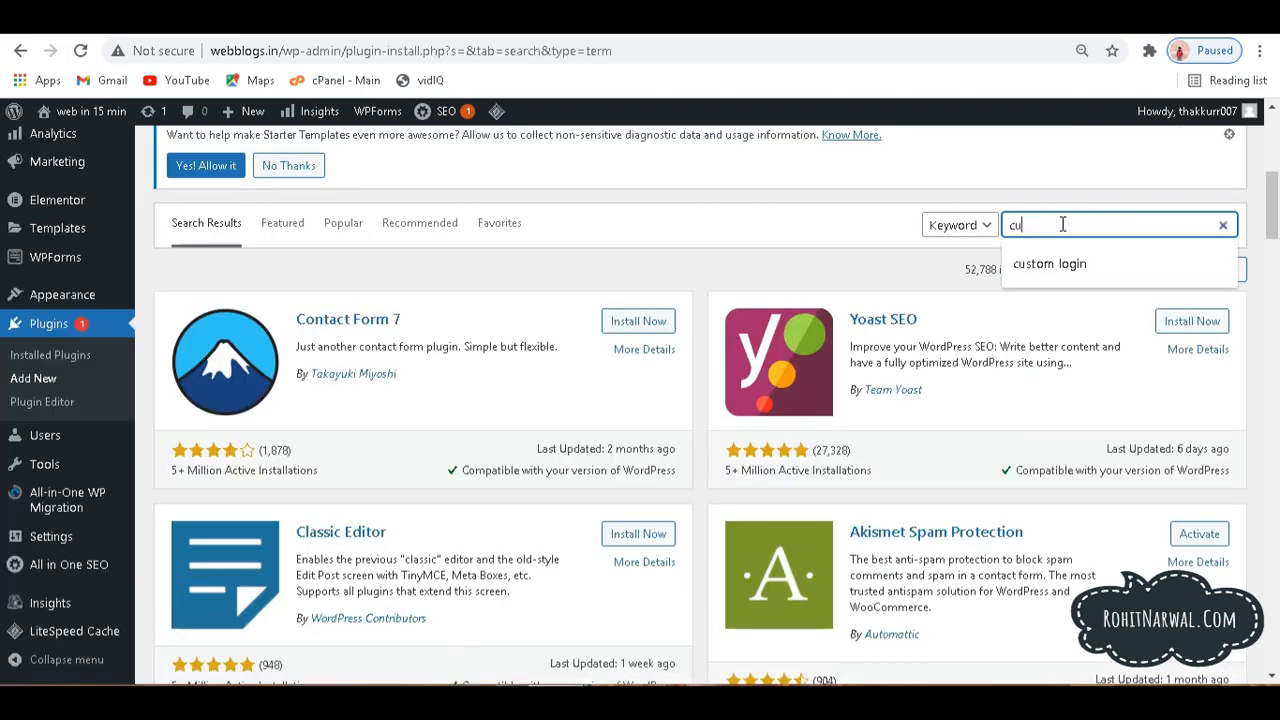
left_click(1049, 263)
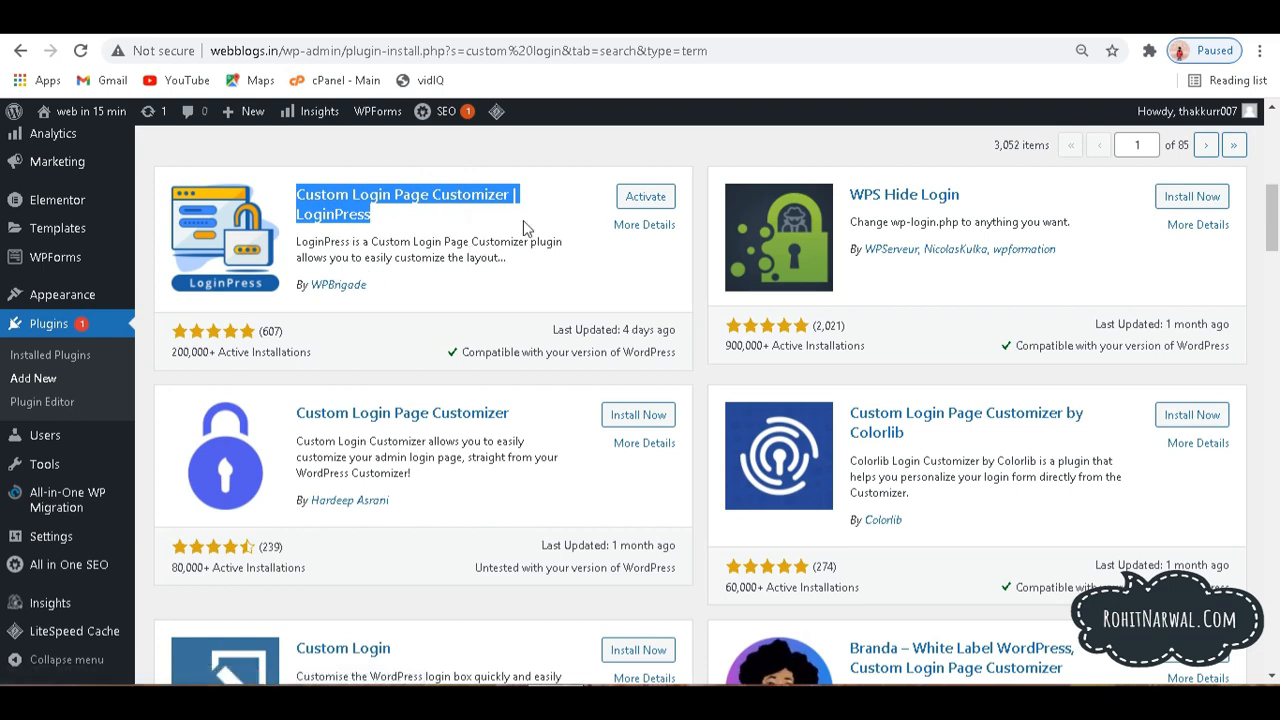
mouse_move(644, 224)
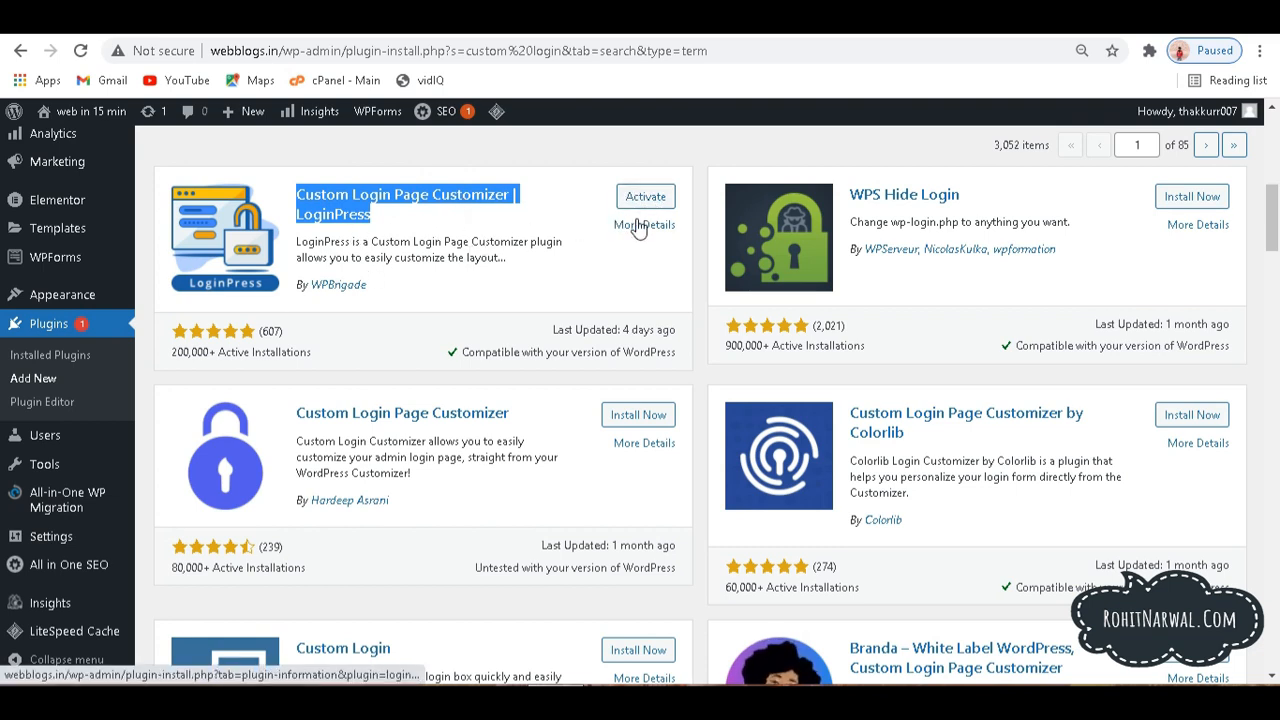
mouse_move(400, 312)
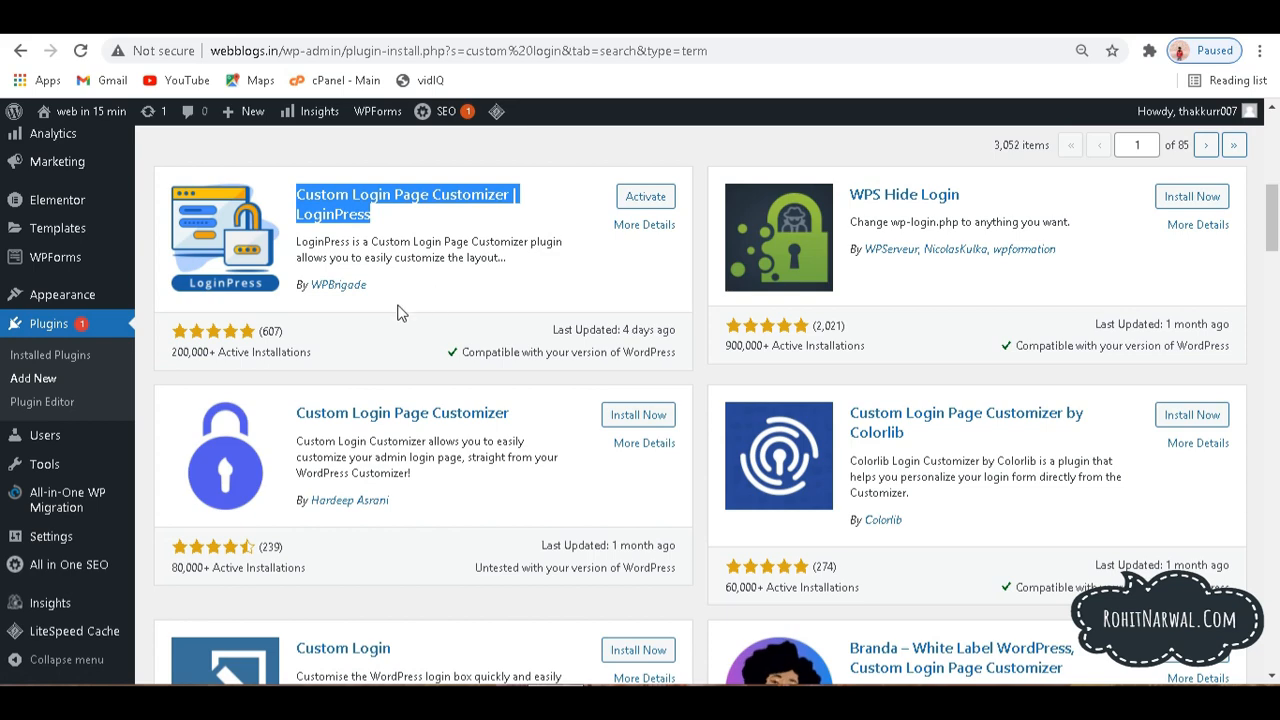
mouse_move(646, 196)
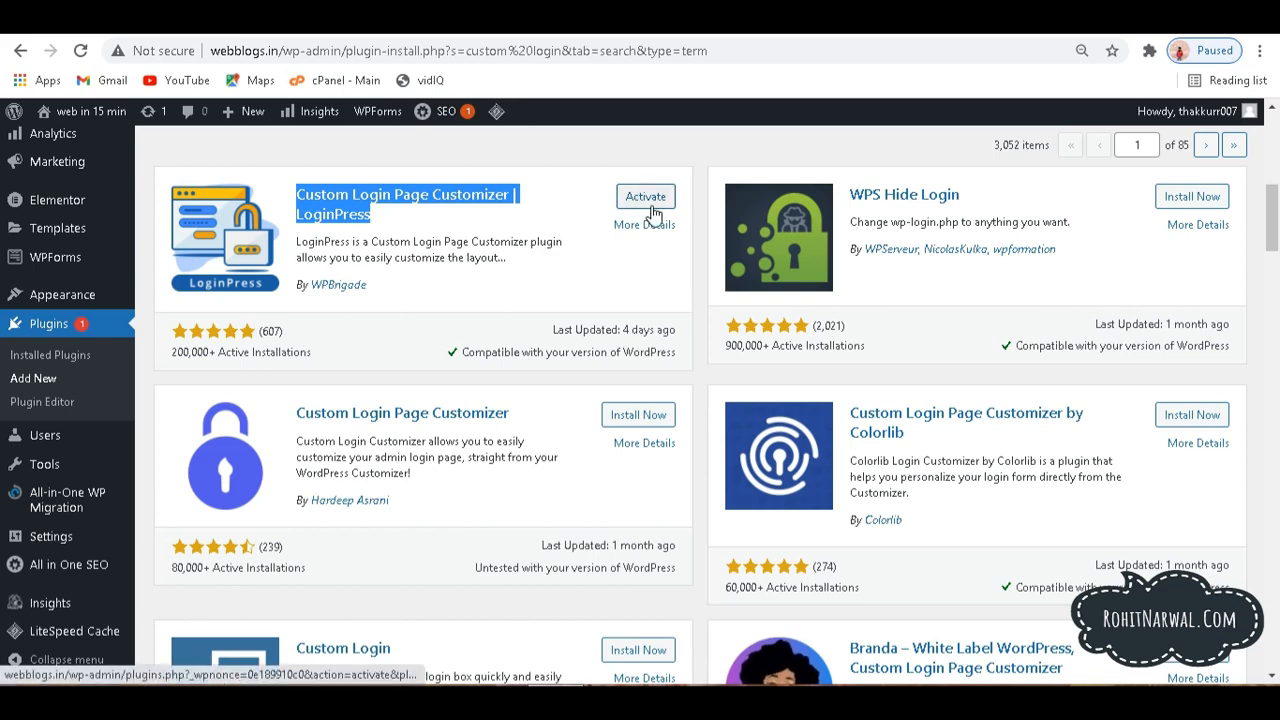
left_click(645, 196)
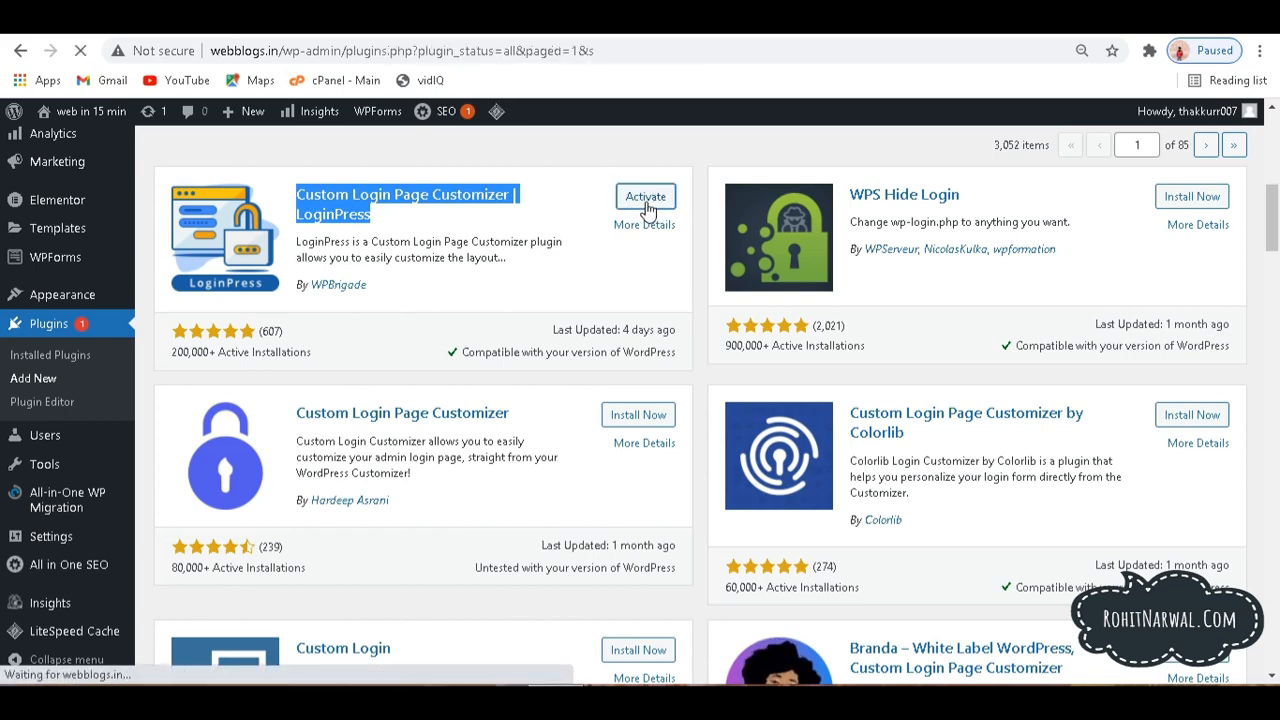
left_click(644, 196)
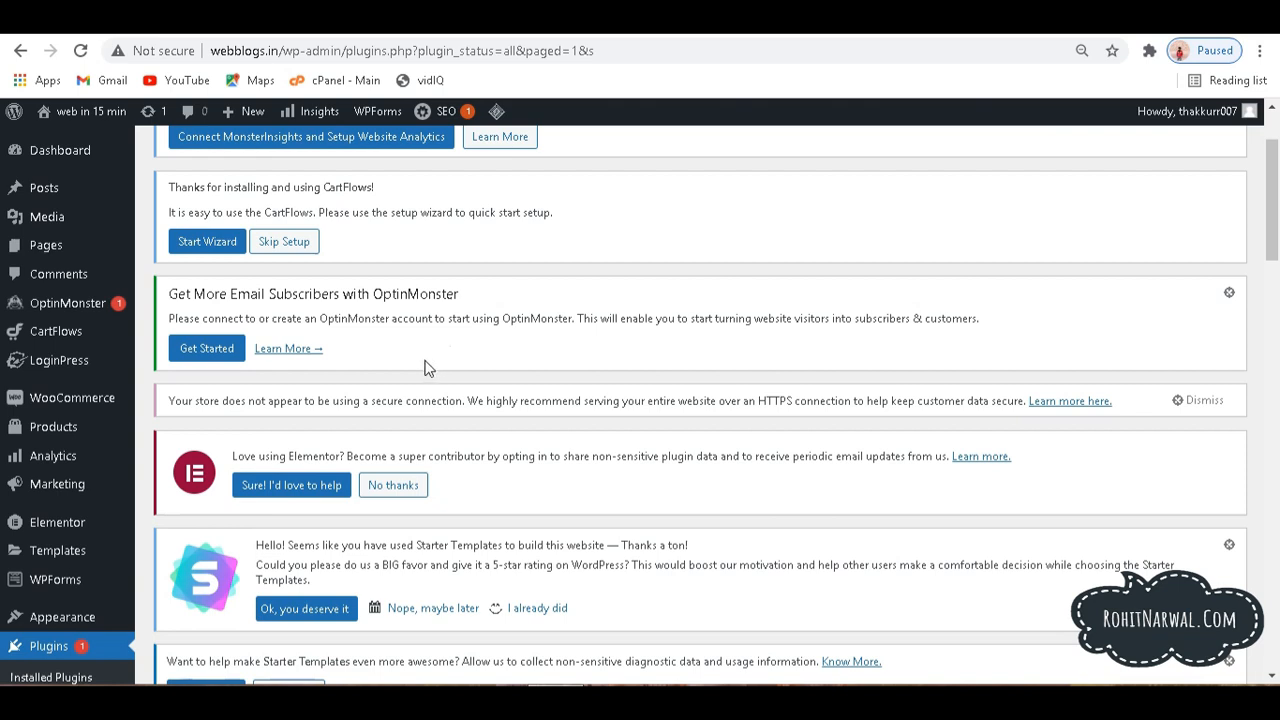
mouse_move(59, 360)
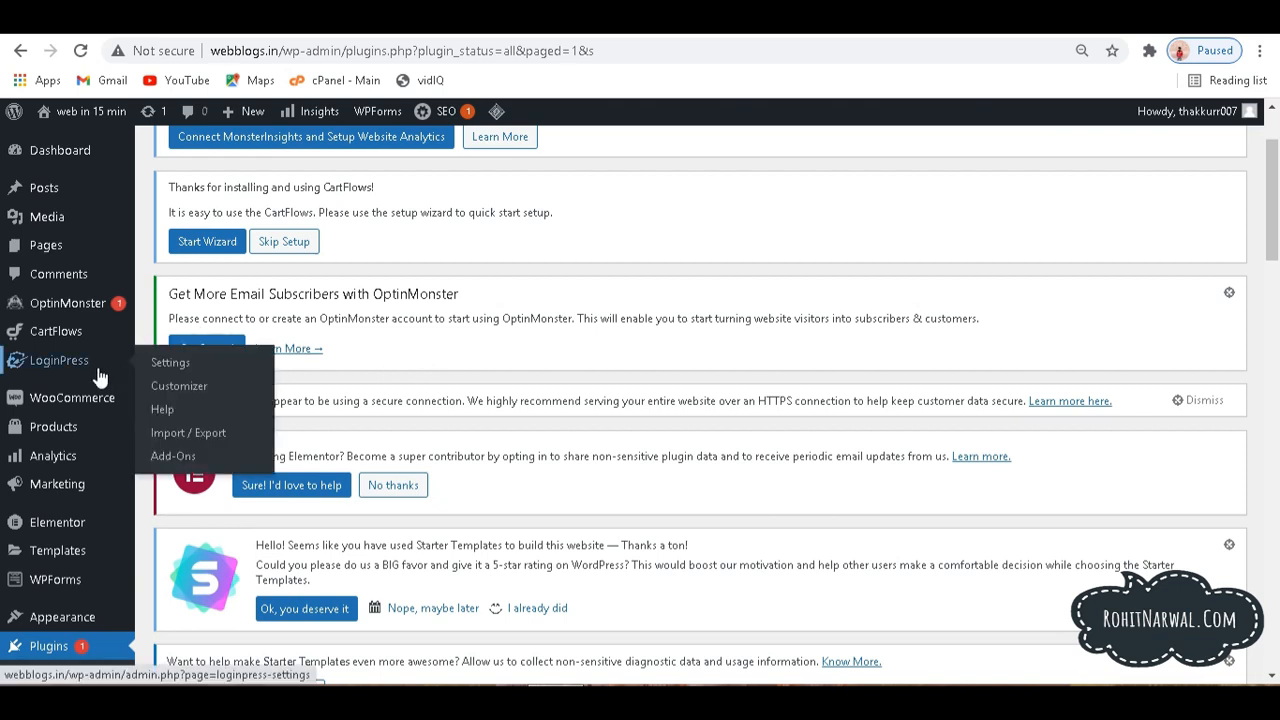
mouse_move(179, 385)
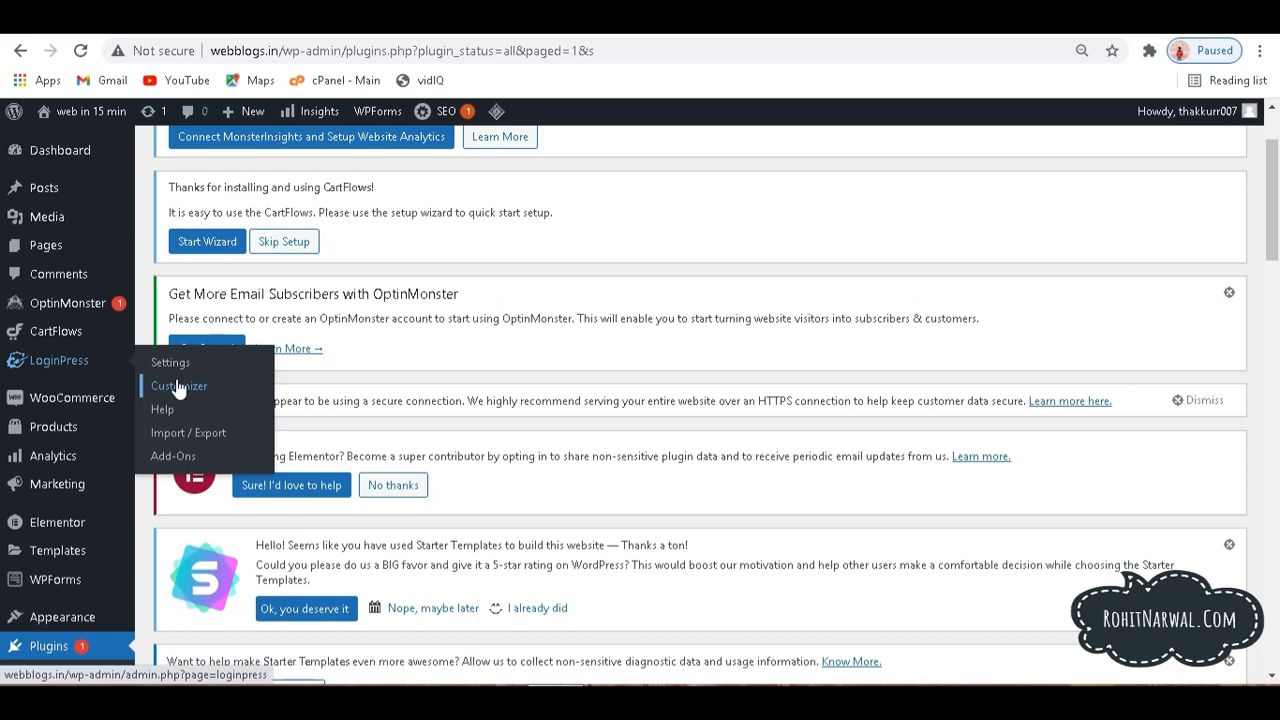
Open the LoginPress Customizer and browse the login page themes, with Default applied.
left_click(178, 386)
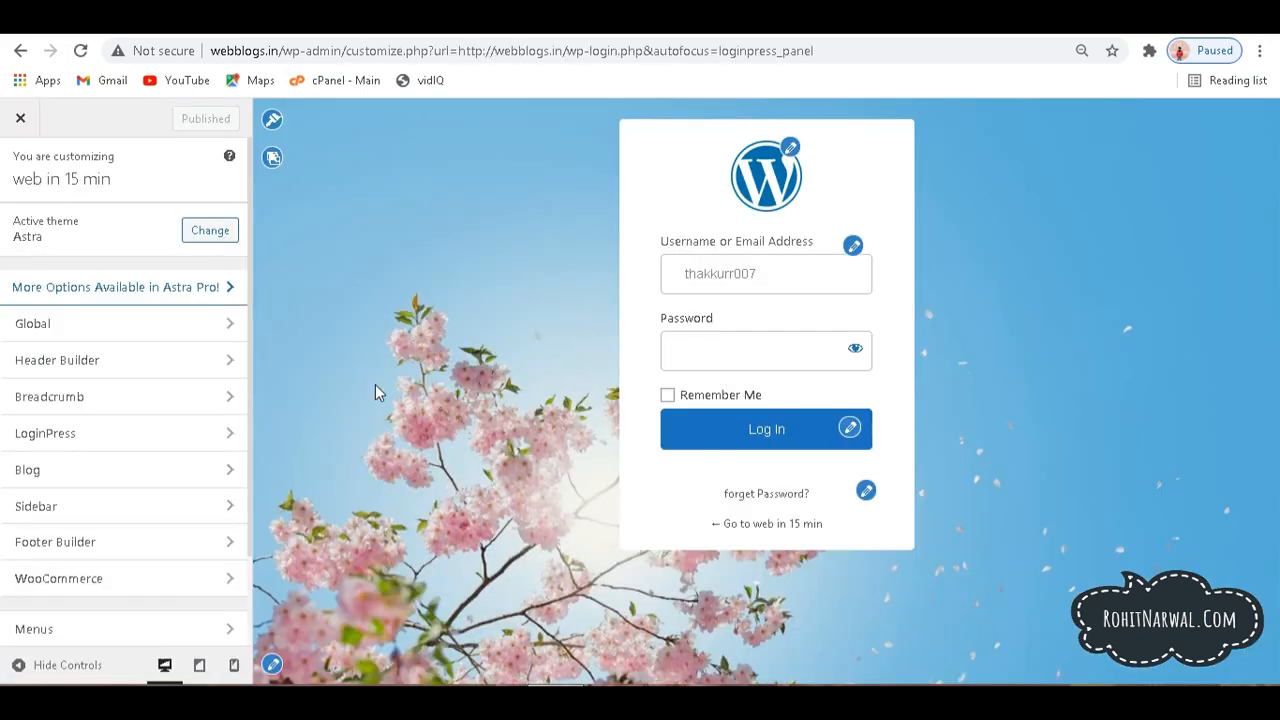
mouse_move(445, 475)
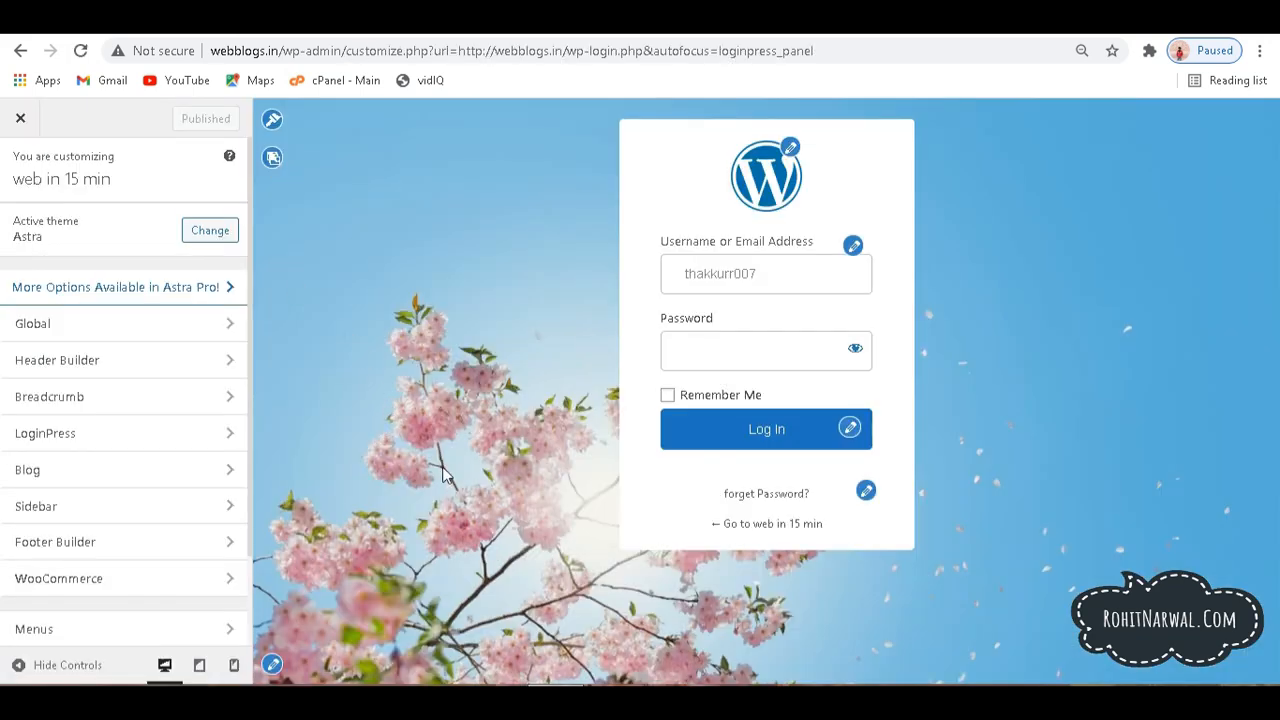
left_click(755, 351)
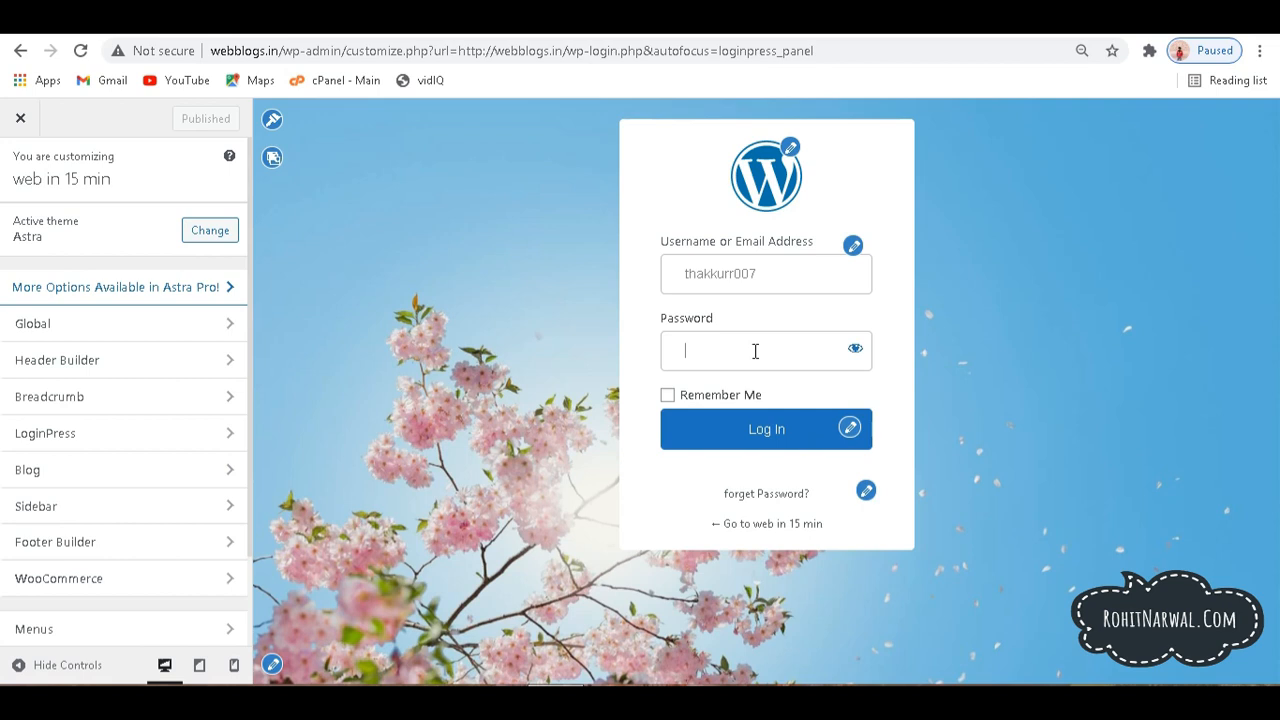
mouse_move(800, 348)
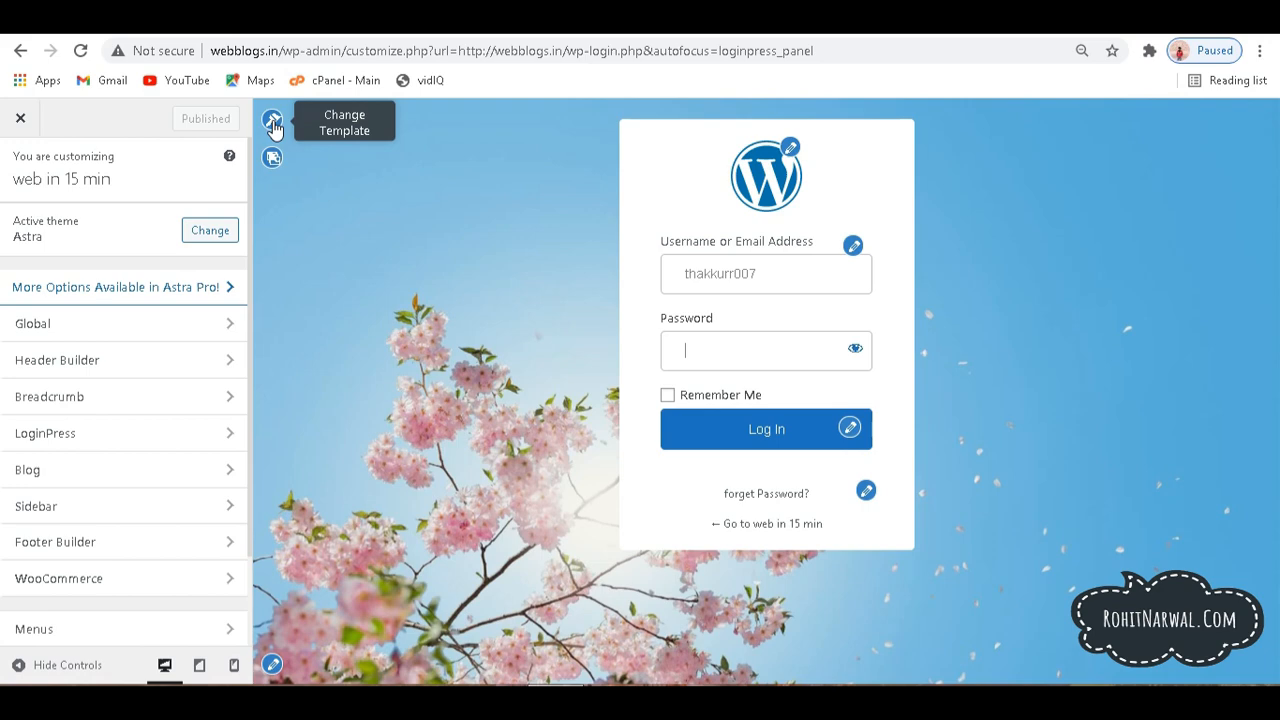
left_click(272, 119)
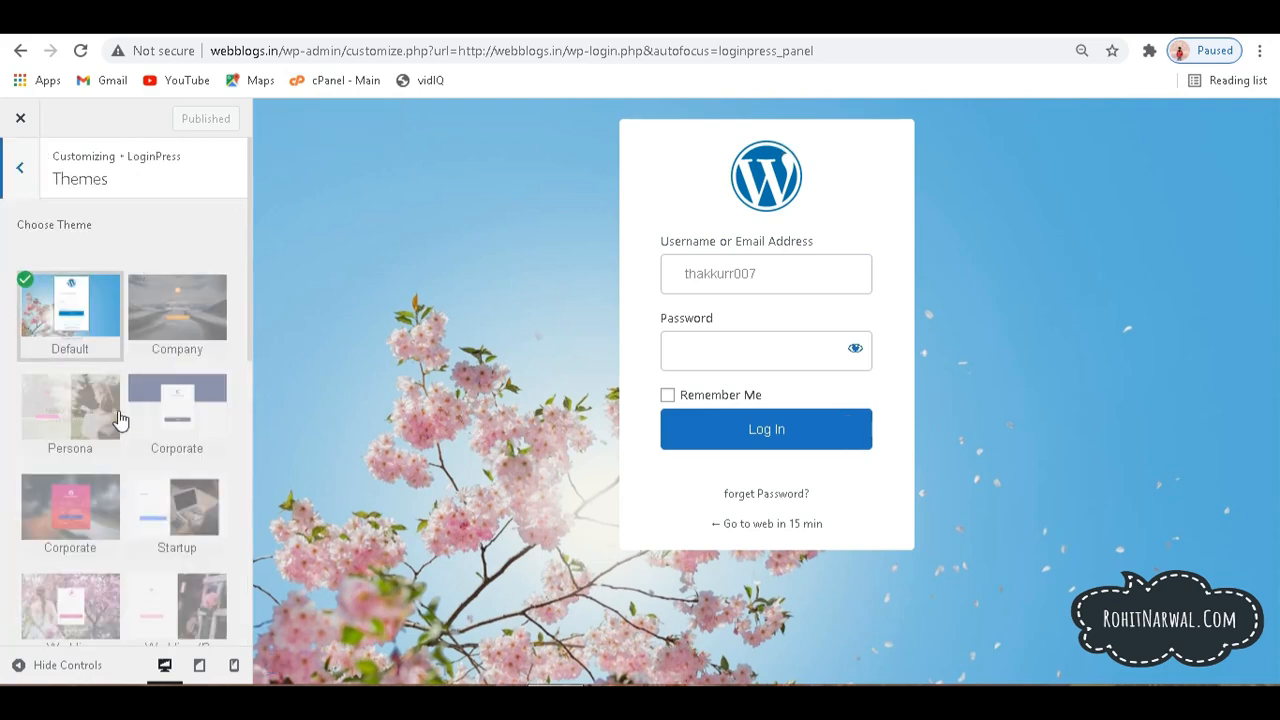
mouse_move(177, 415)
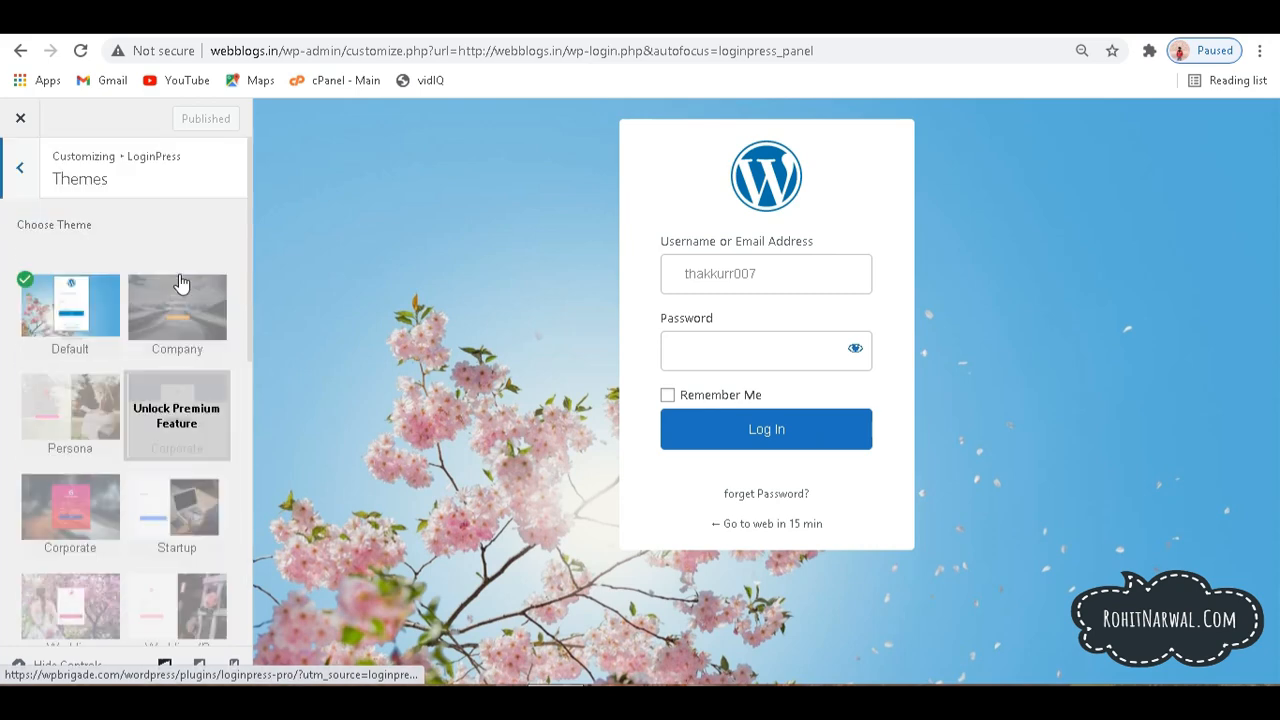
scroll("down", 3)
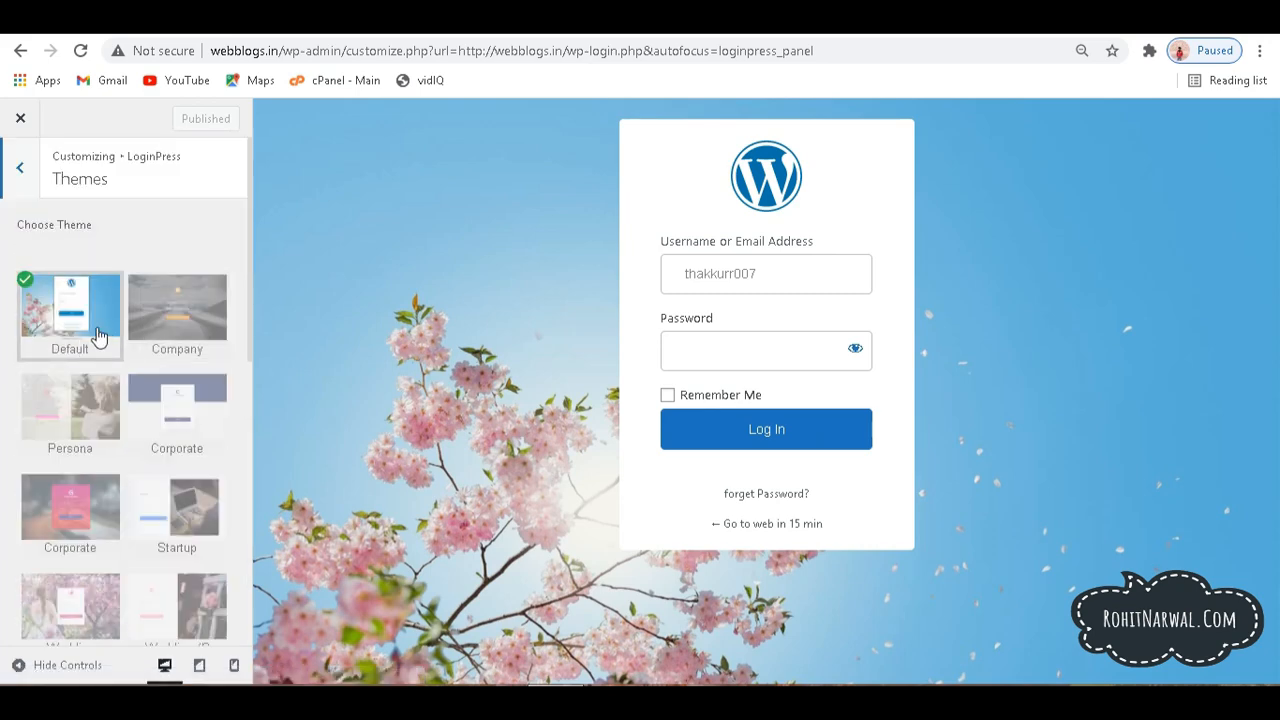
mouse_move(85, 320)
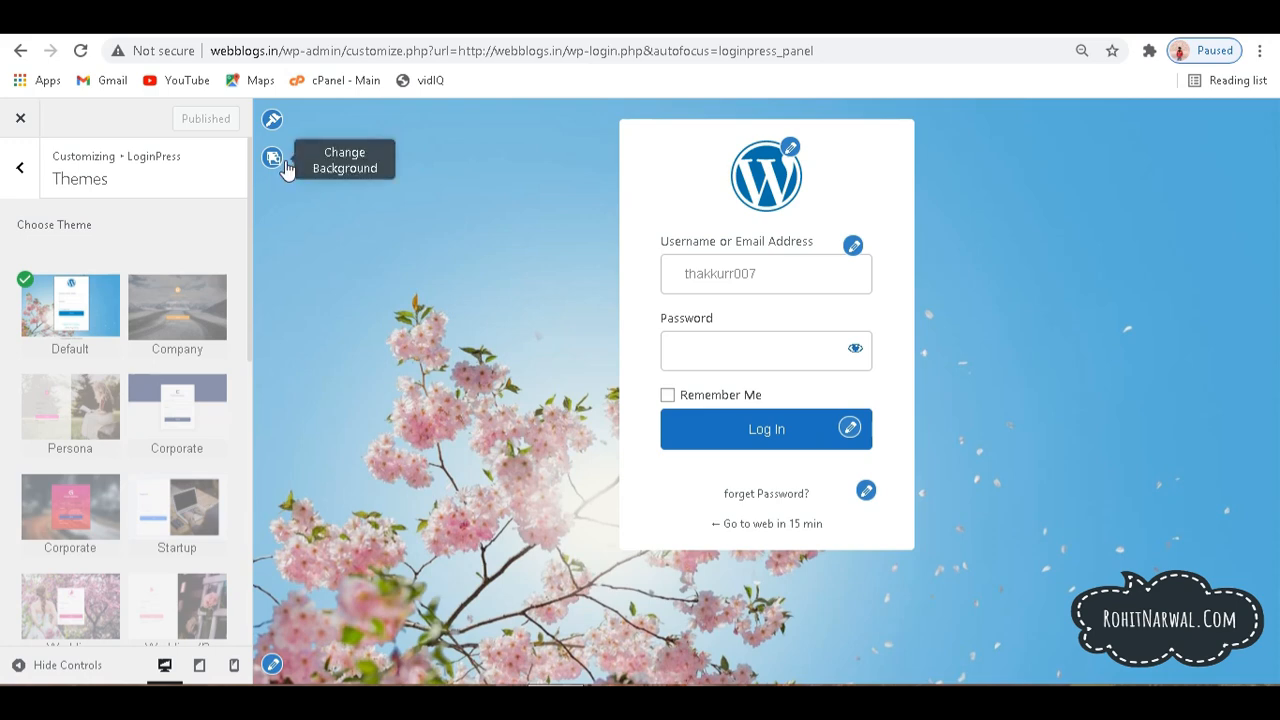
Try the cave and pasta gallery photos, then use the café brick-wall photo as background.
left_click(272, 158)
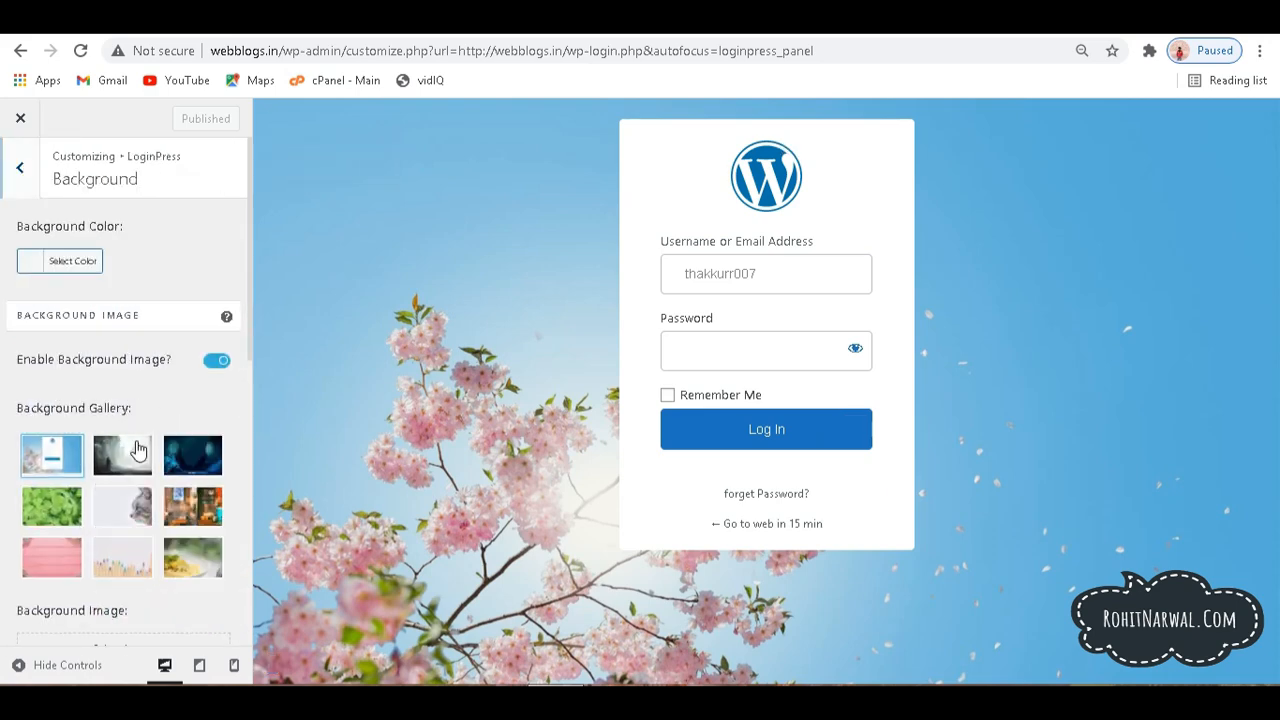
left_click(192, 455)
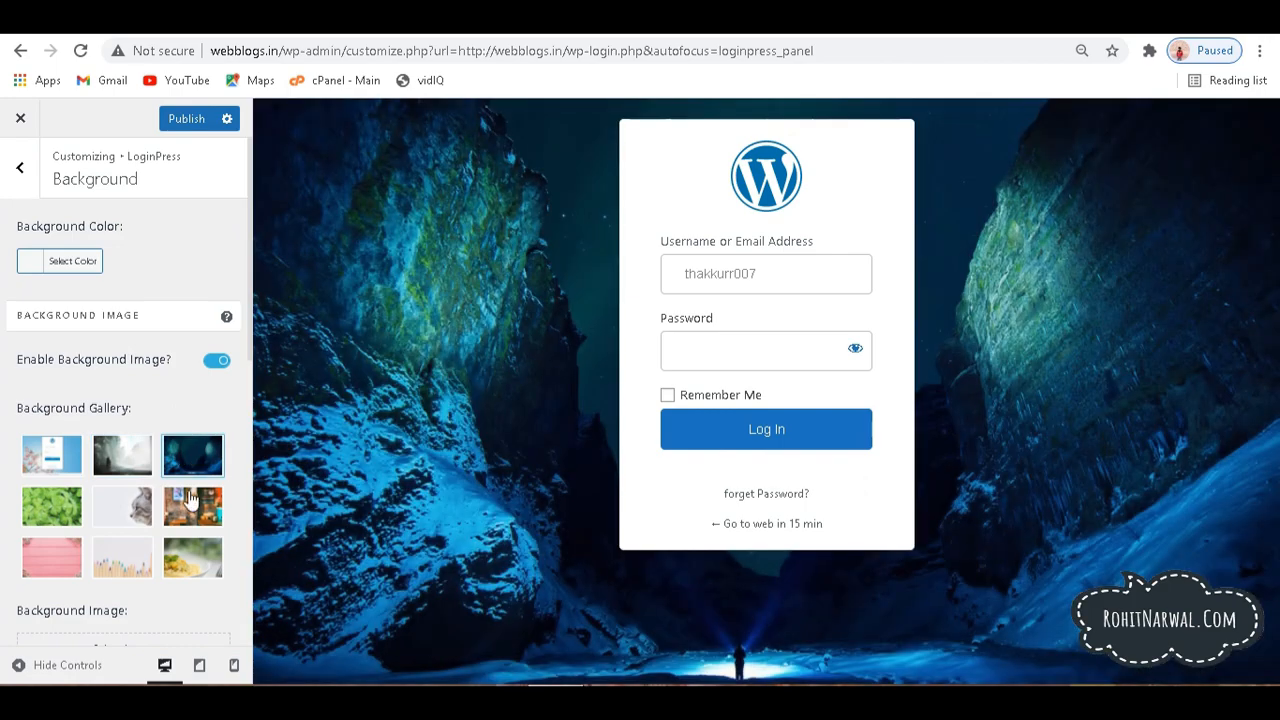
left_click(192, 557)
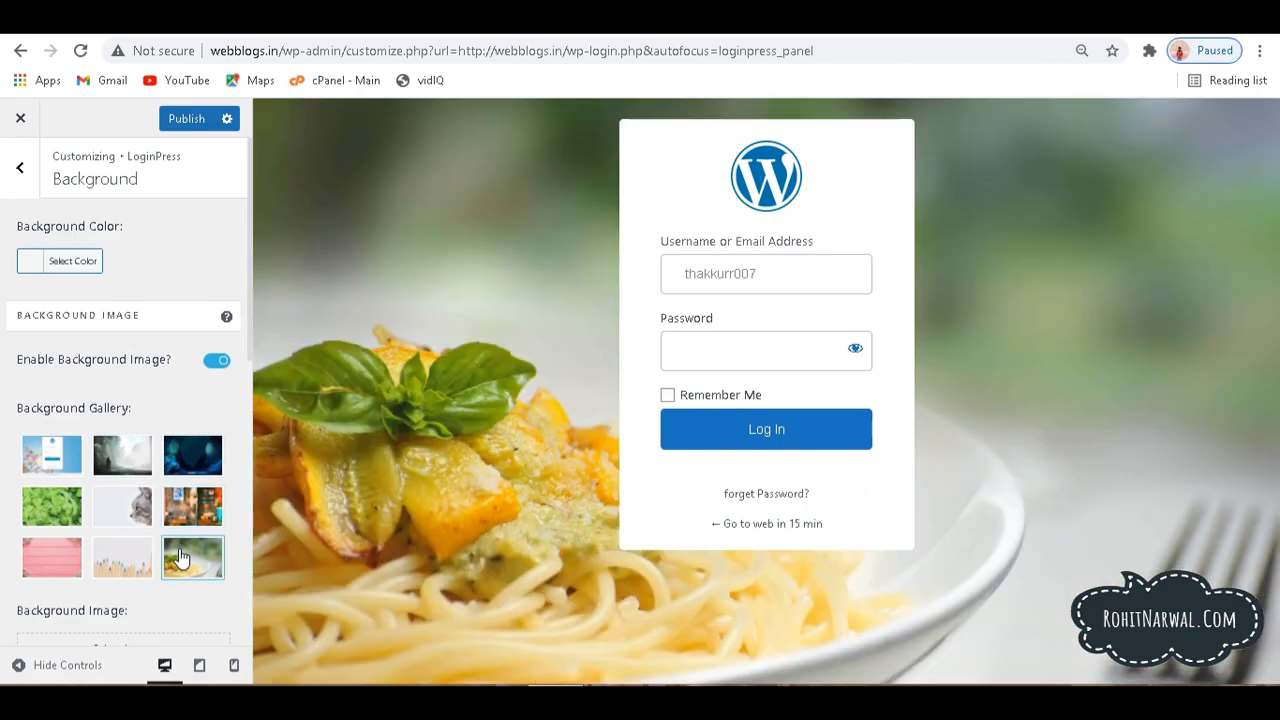
left_click(192, 506)
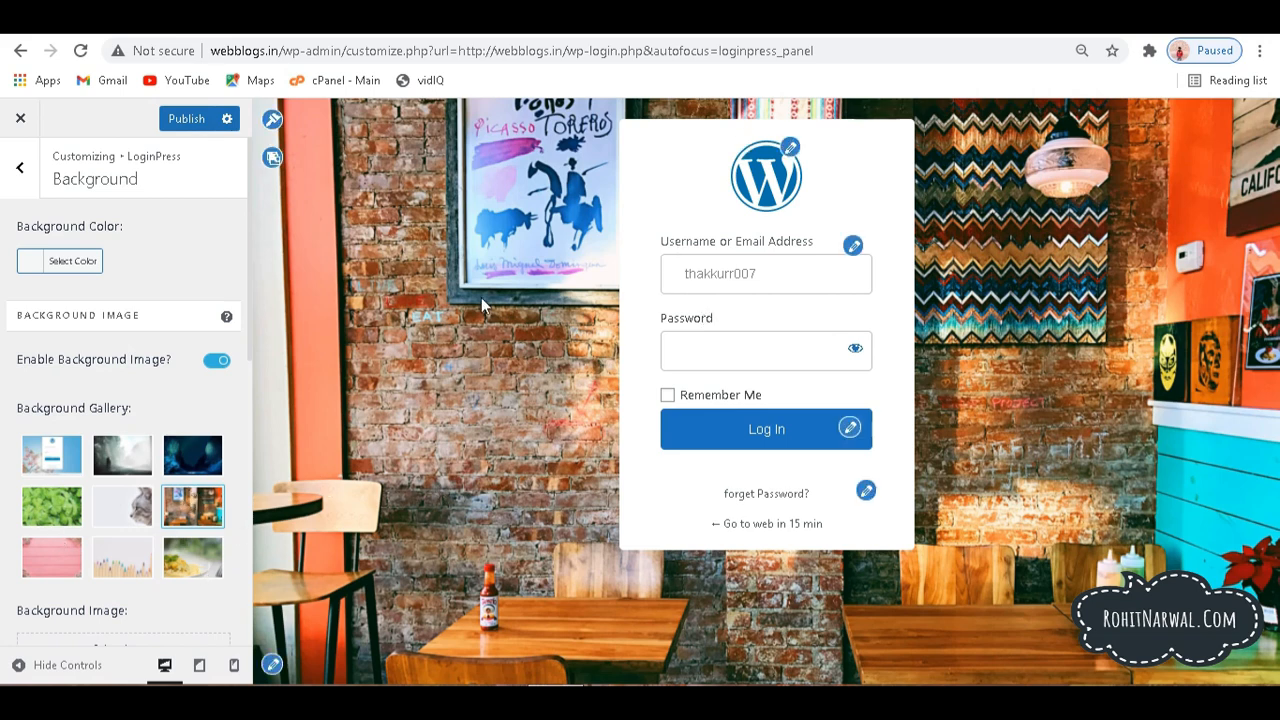
mouse_move(788, 148)
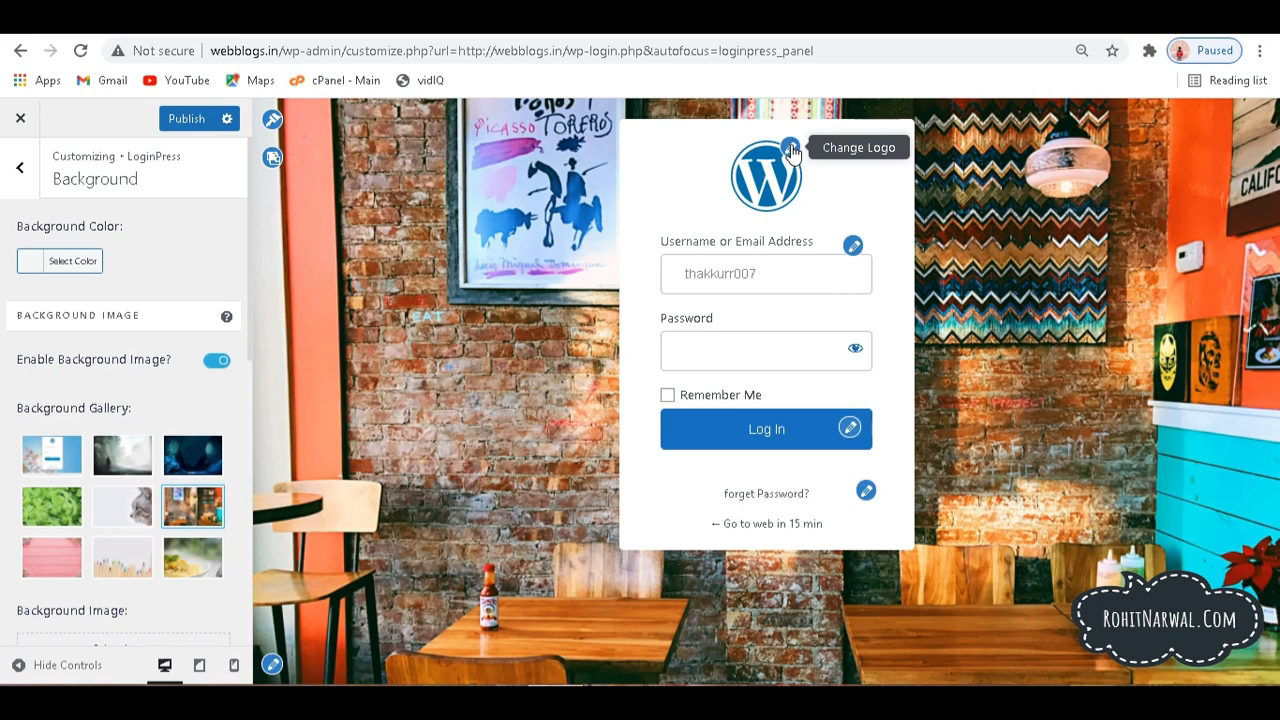
Set the DNK image as logo at 149 px width, then turn on Disable Logo.
left_click(791, 147)
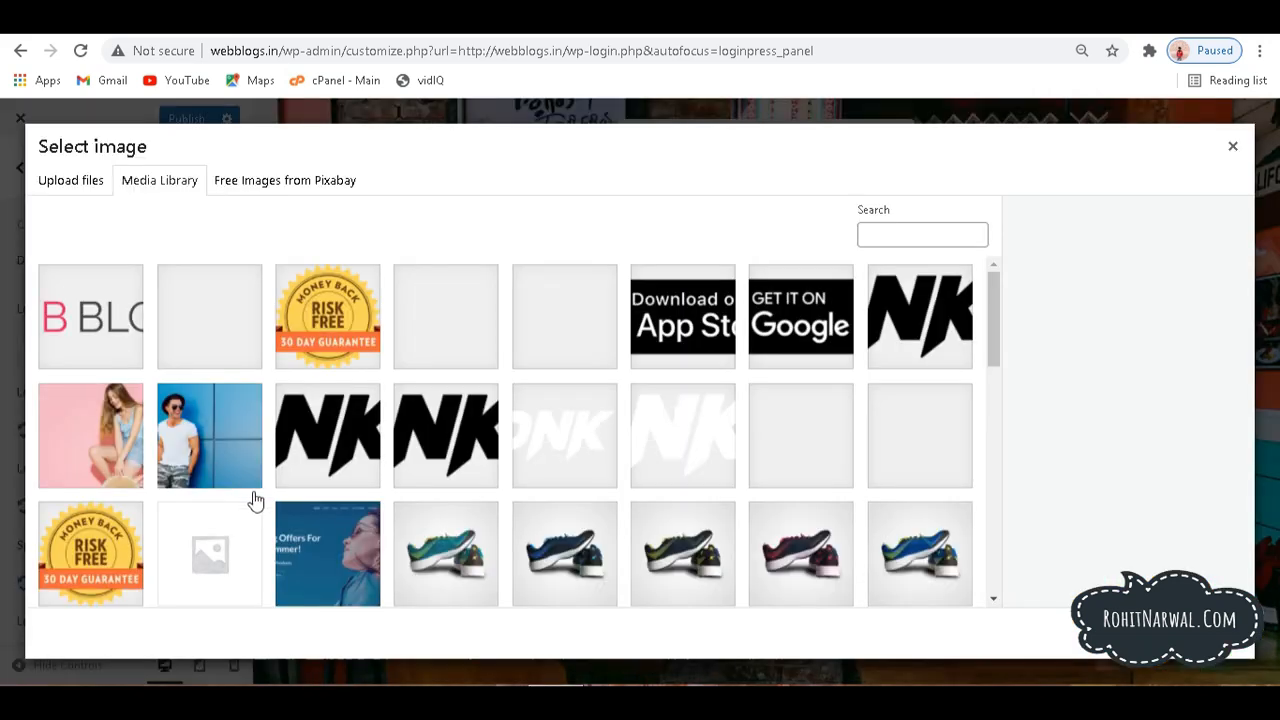
left_click(919, 317)
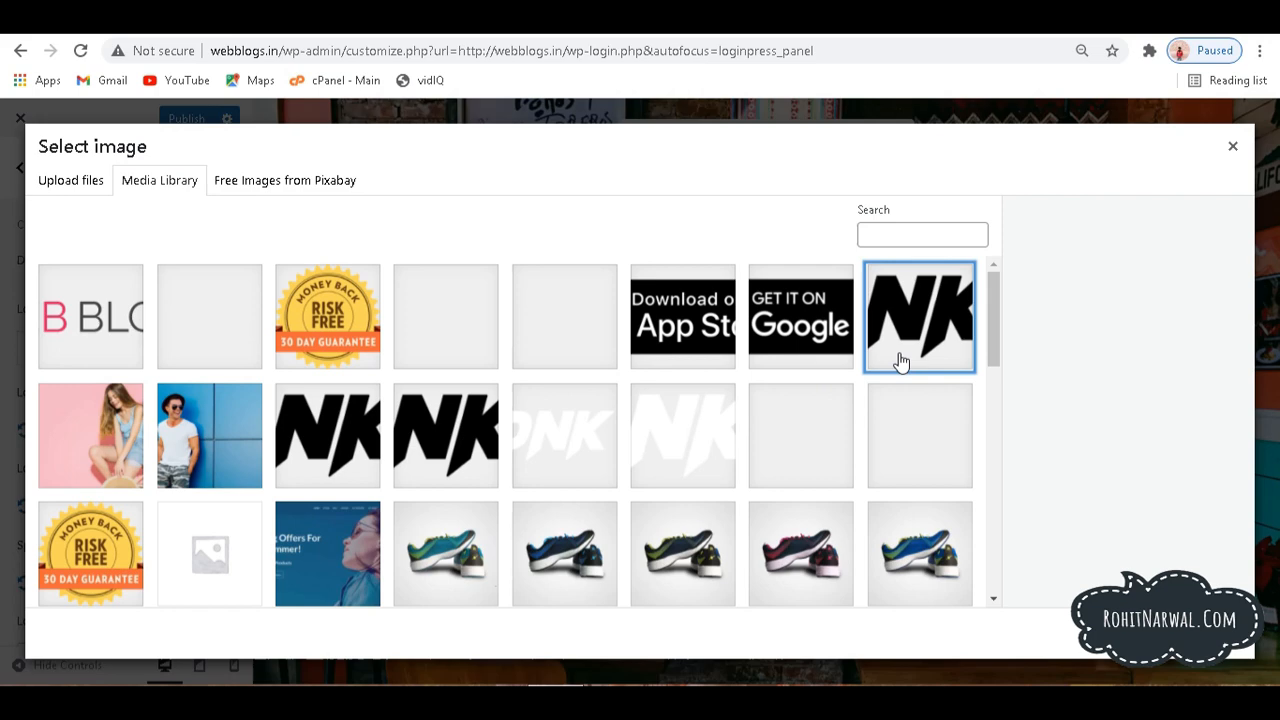
left_click(919, 316)
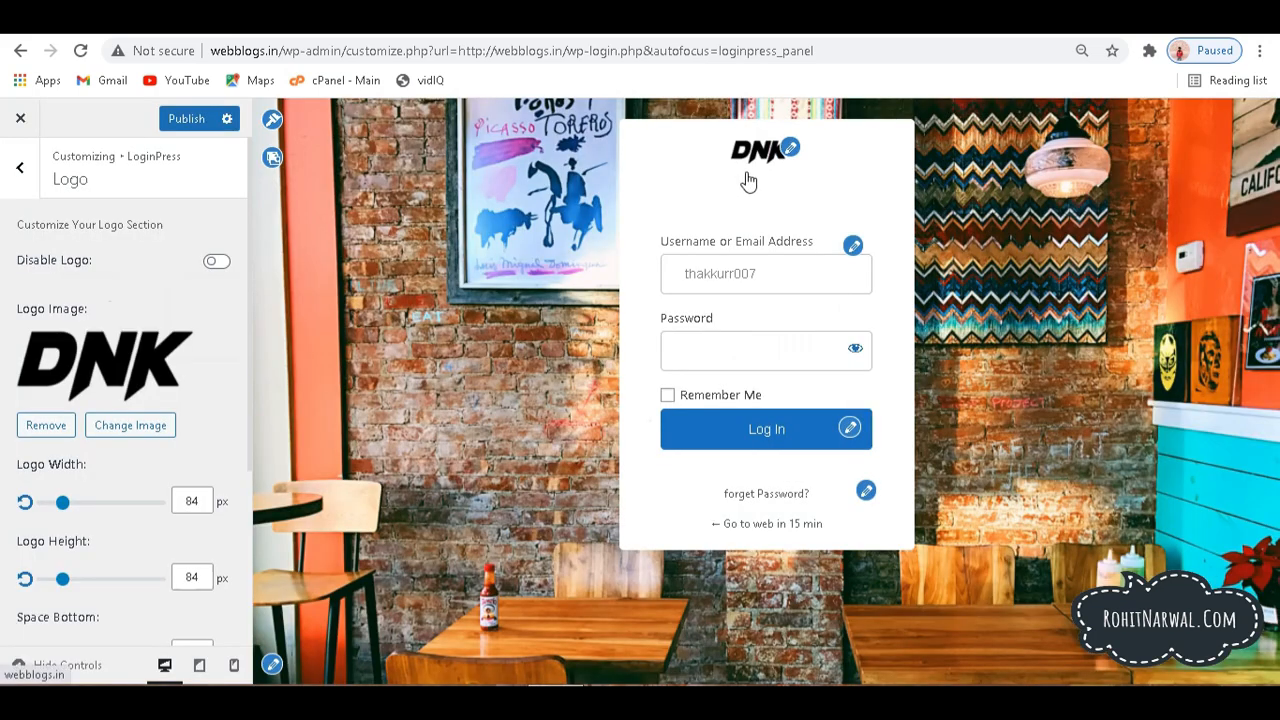
left_click_drag(62, 501, 68, 501)
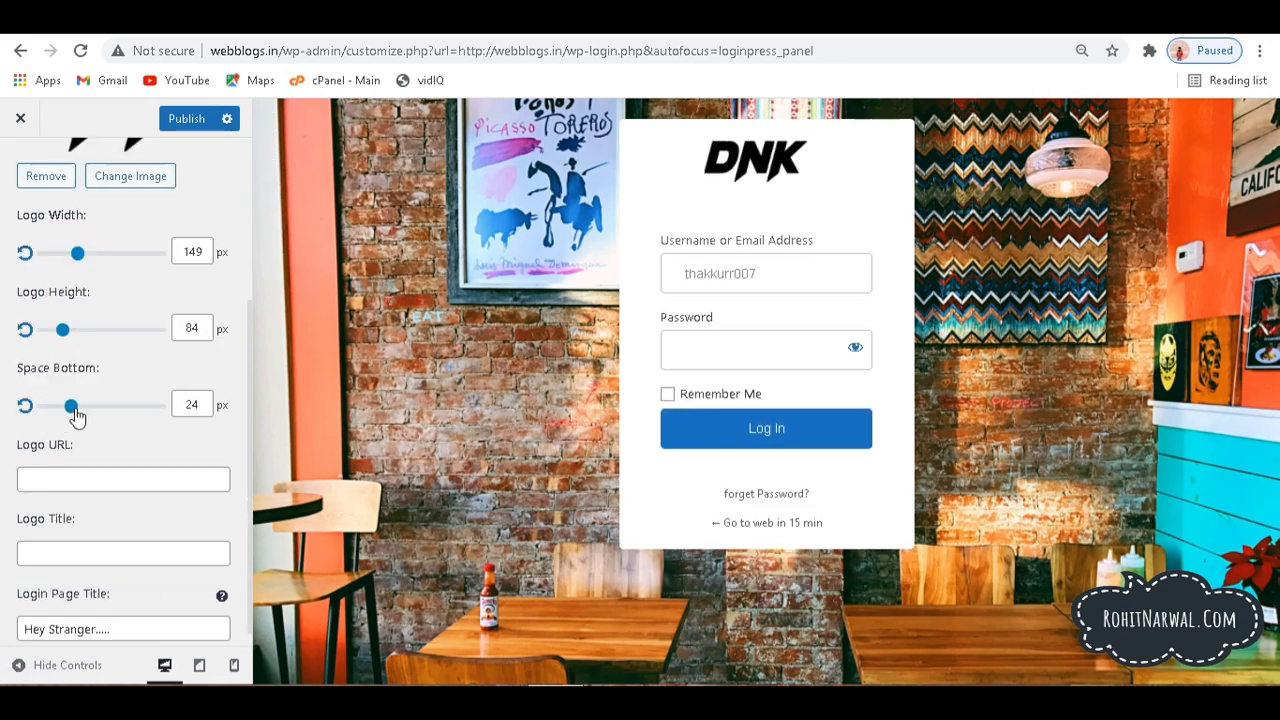
left_click_drag(69, 405, 40, 405)
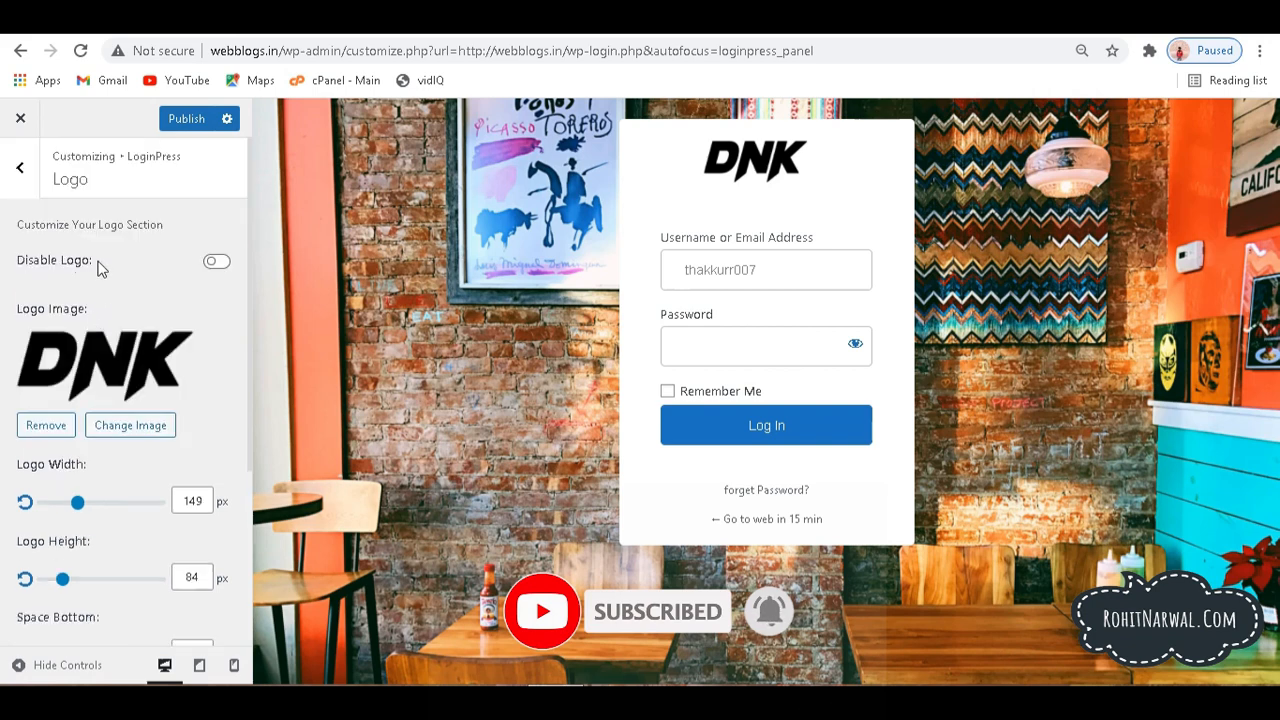
left_click(216, 261)
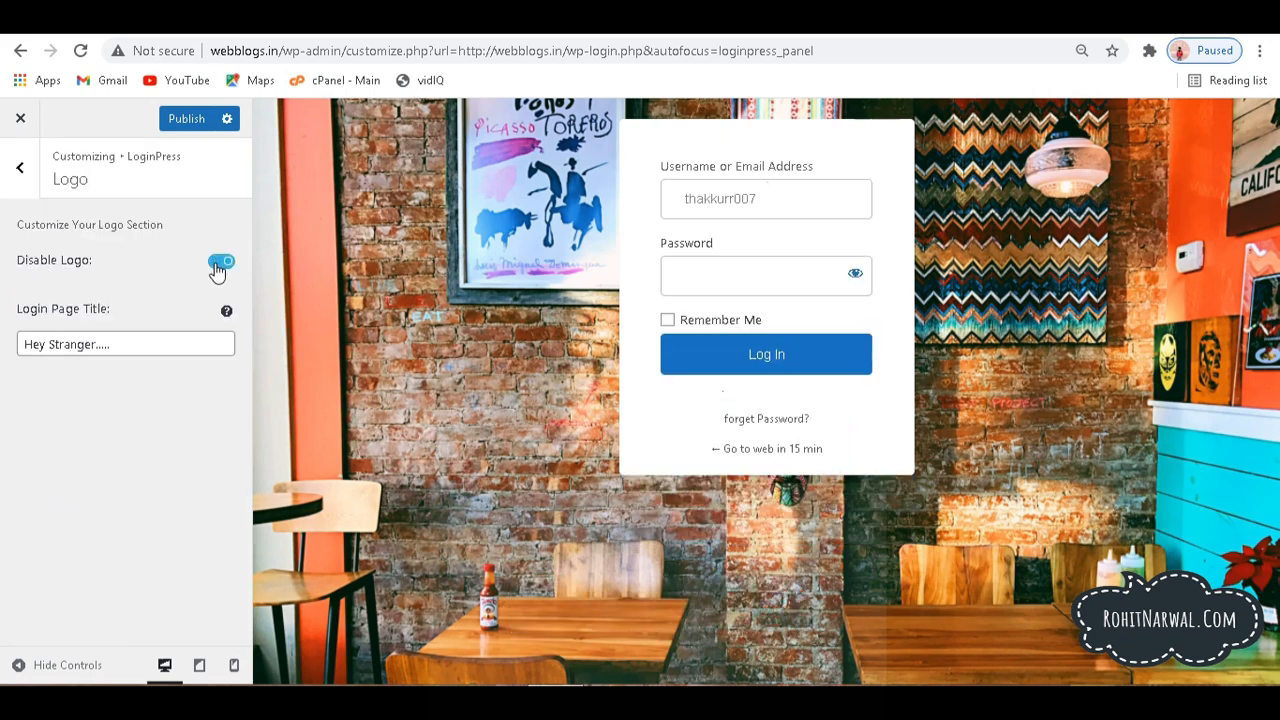
left_click(221, 260)
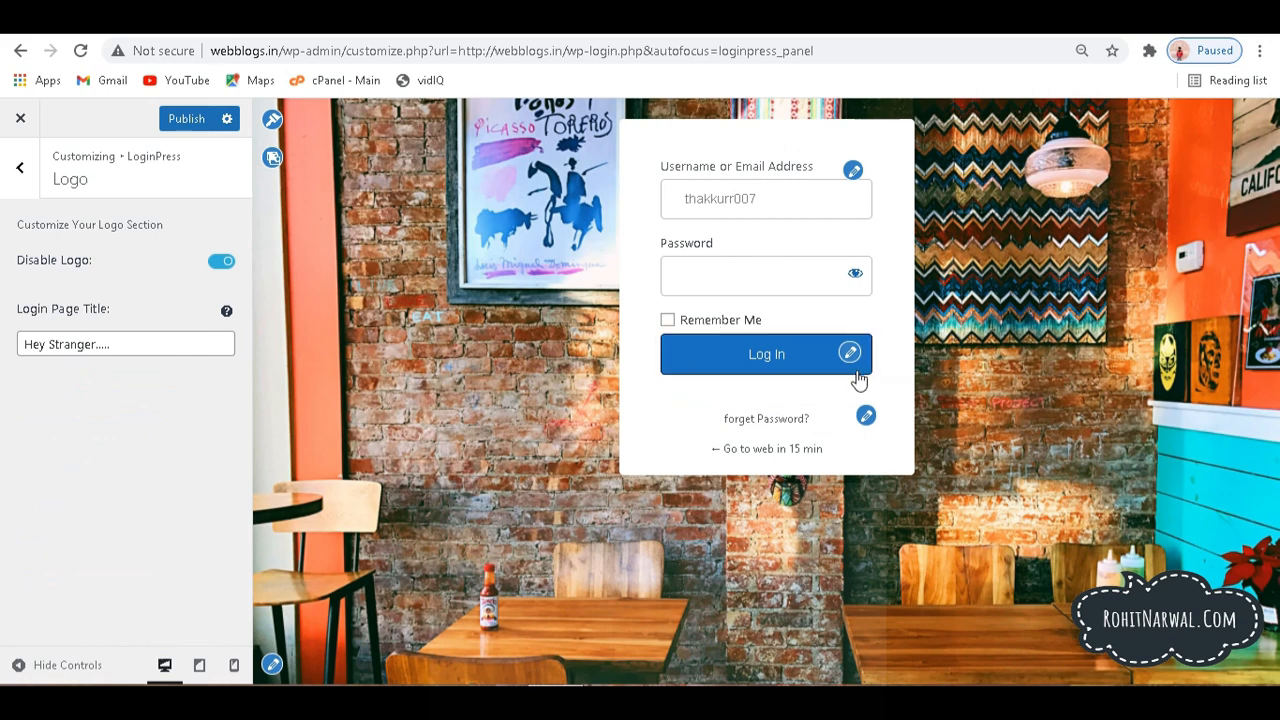
mouse_move(851, 353)
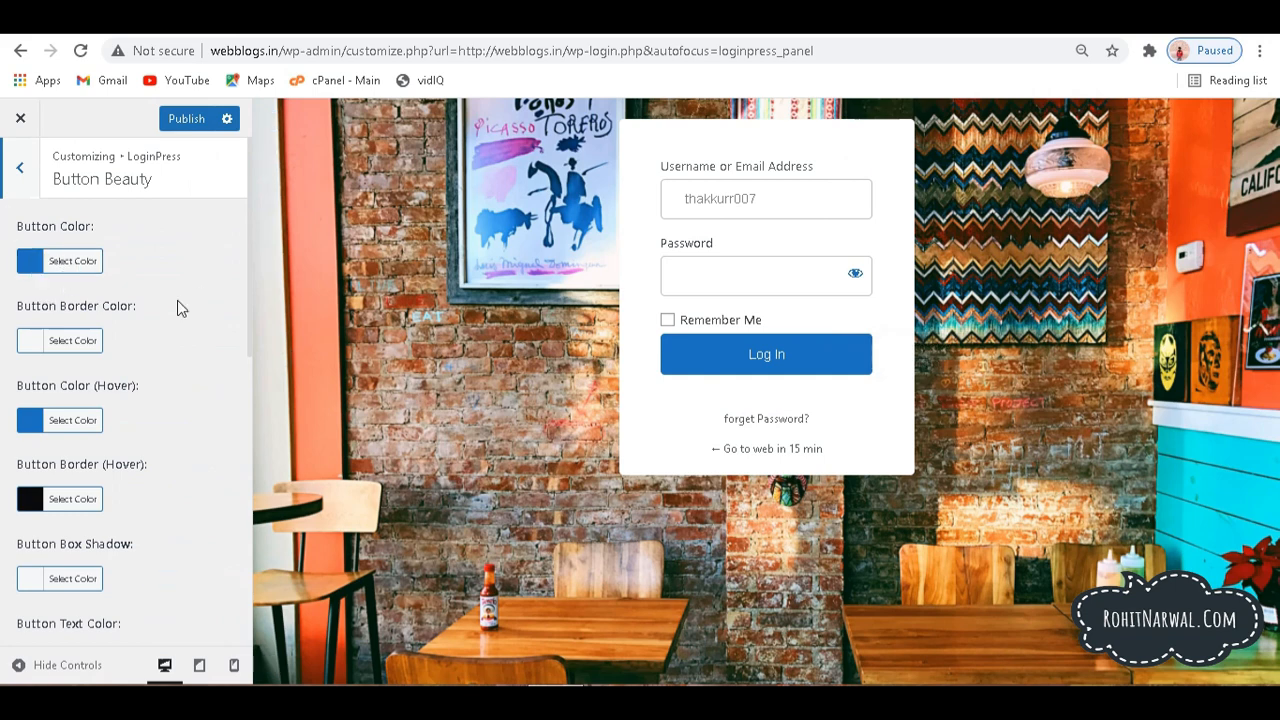
Make the login button black, with black hover text and a hover border colour.
left_click(71, 260)
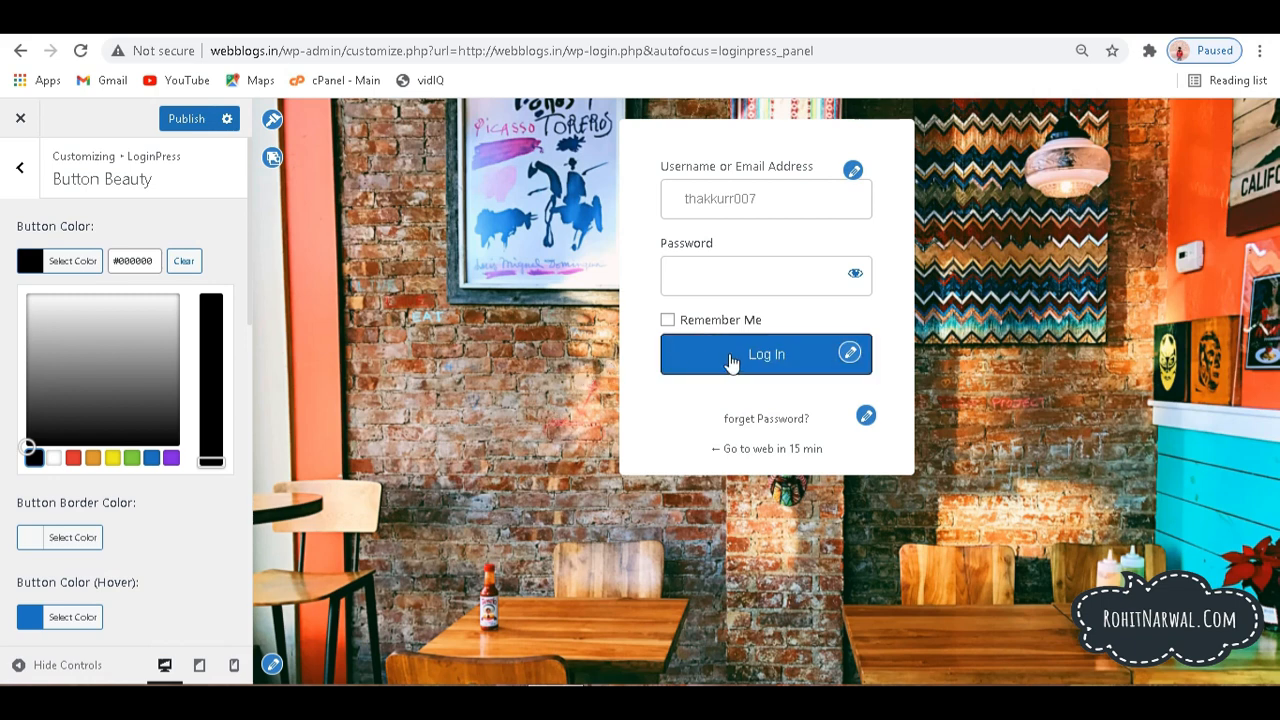
mouse_move(740, 367)
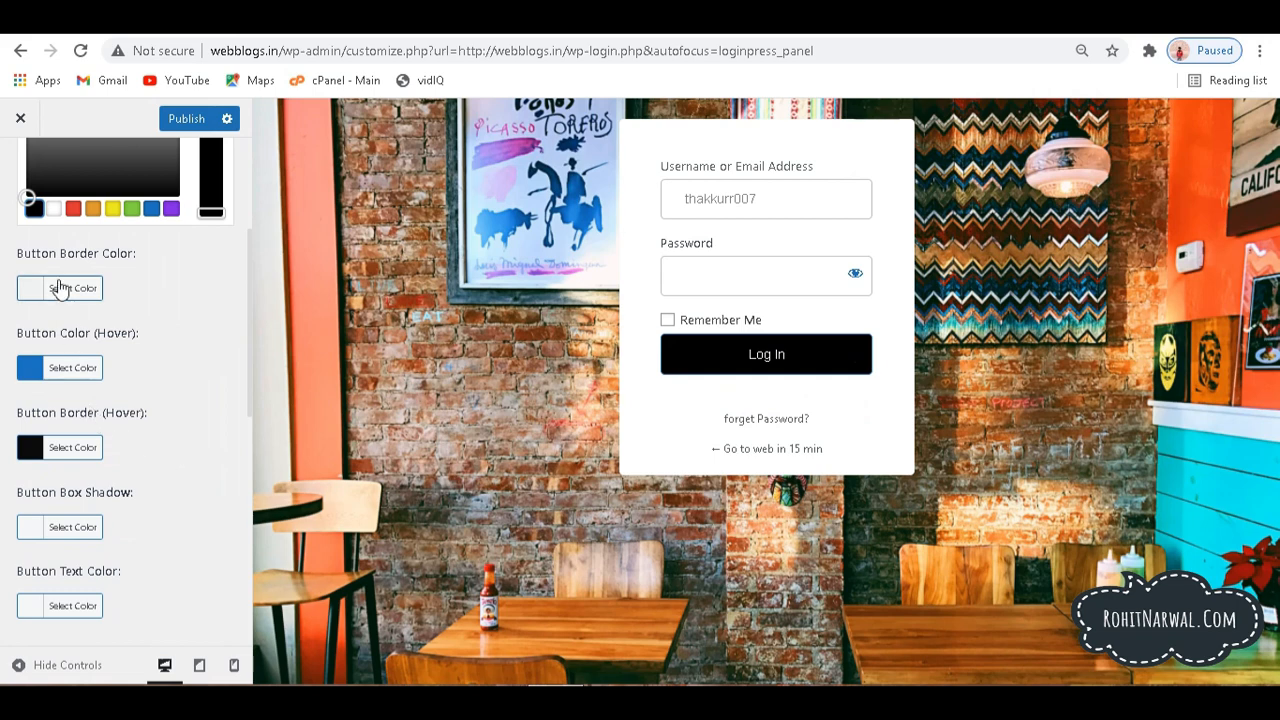
mouse_move(100, 348)
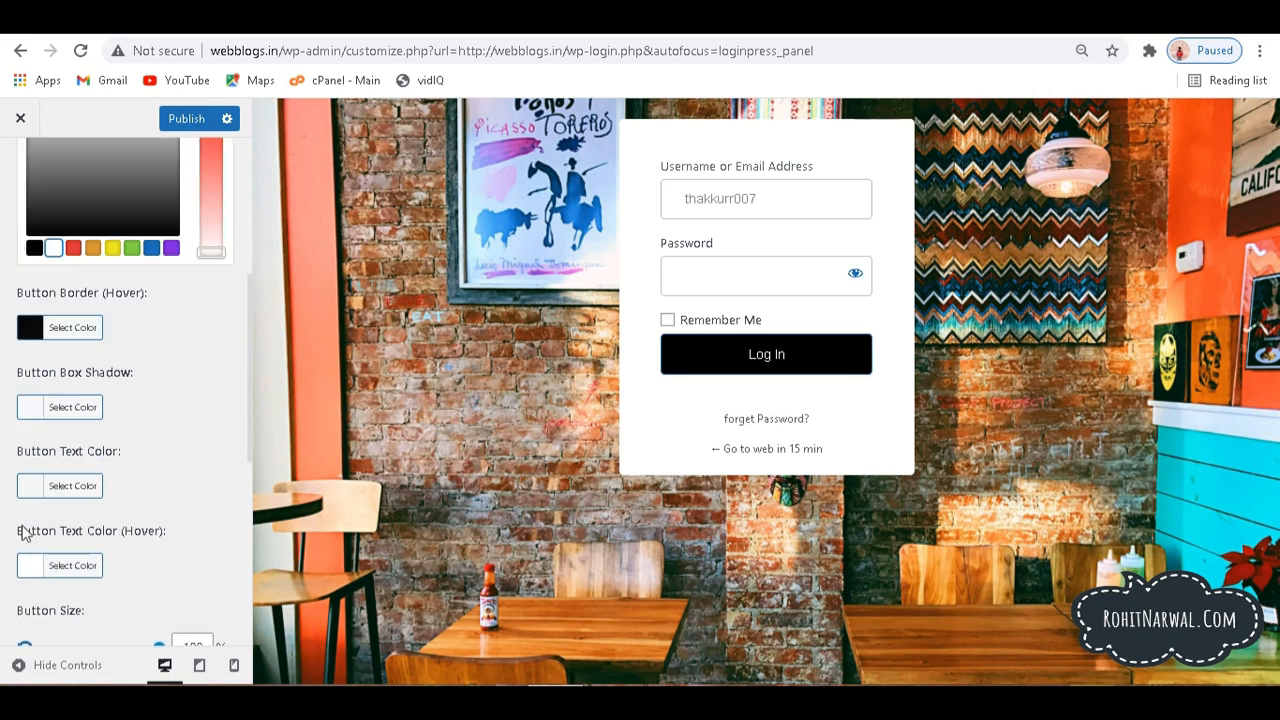
mouse_move(113, 553)
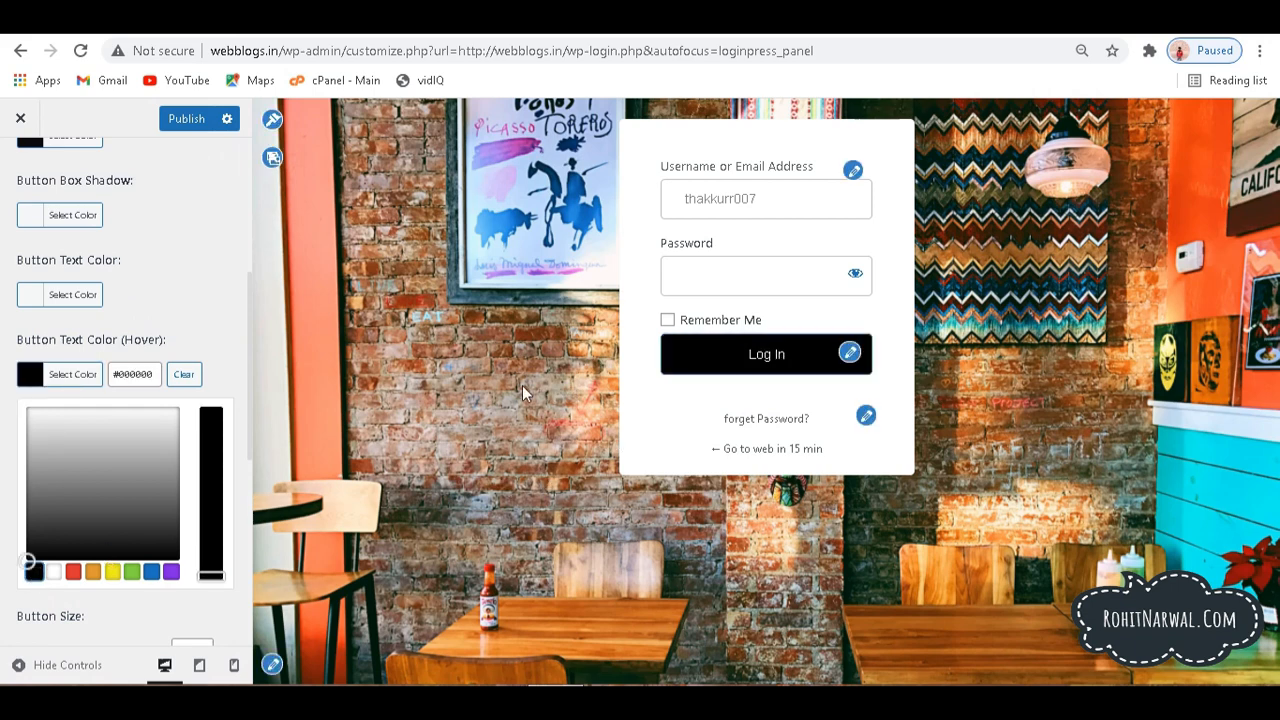
mouse_move(285, 414)
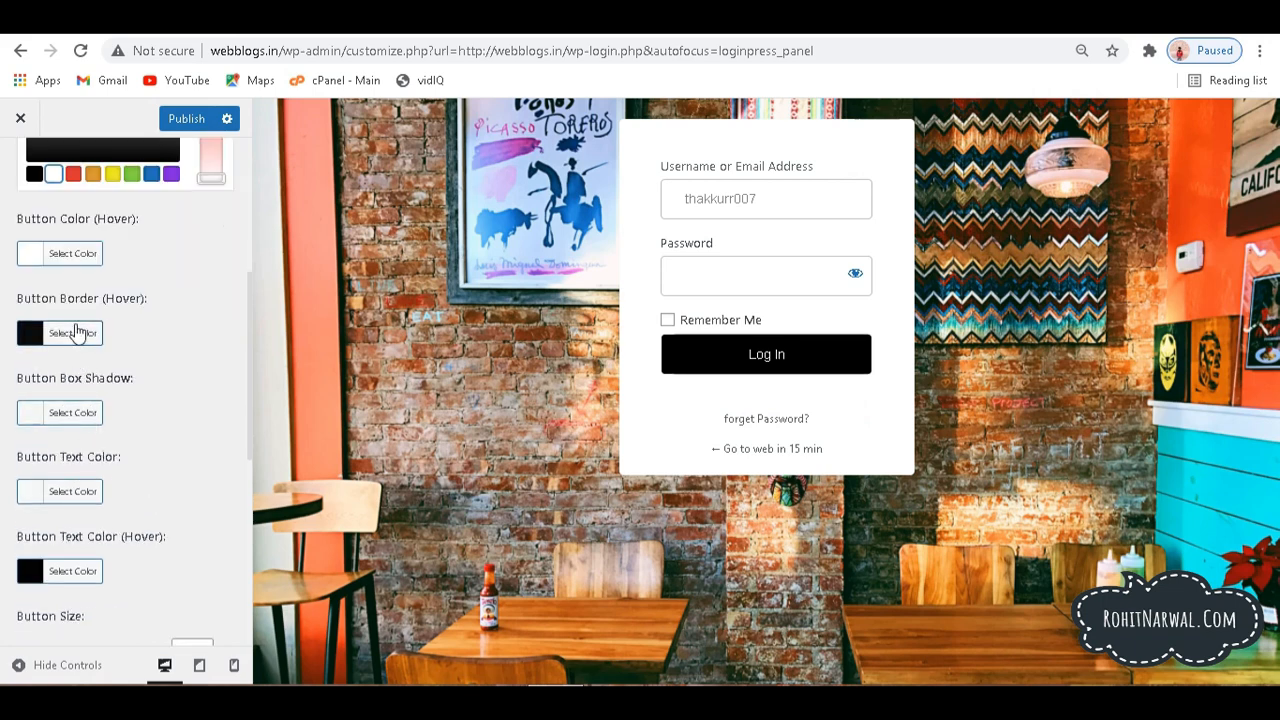
left_click(72, 571)
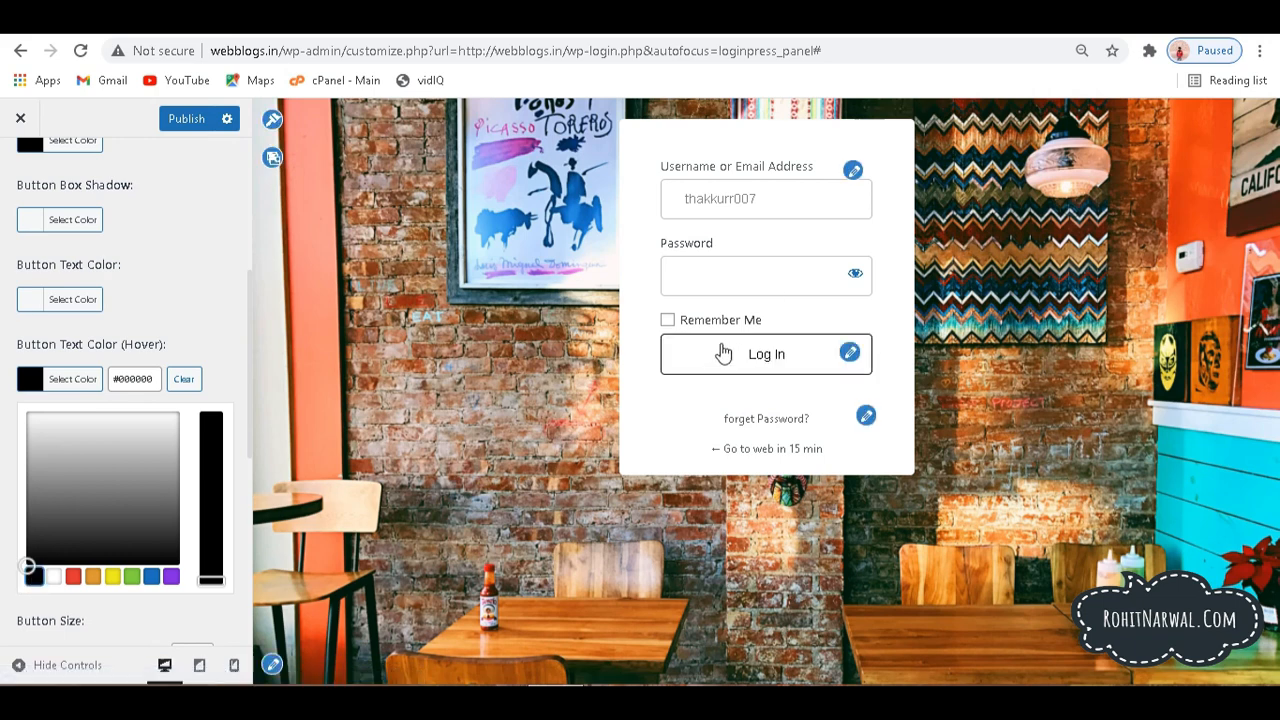
mouse_move(750, 374)
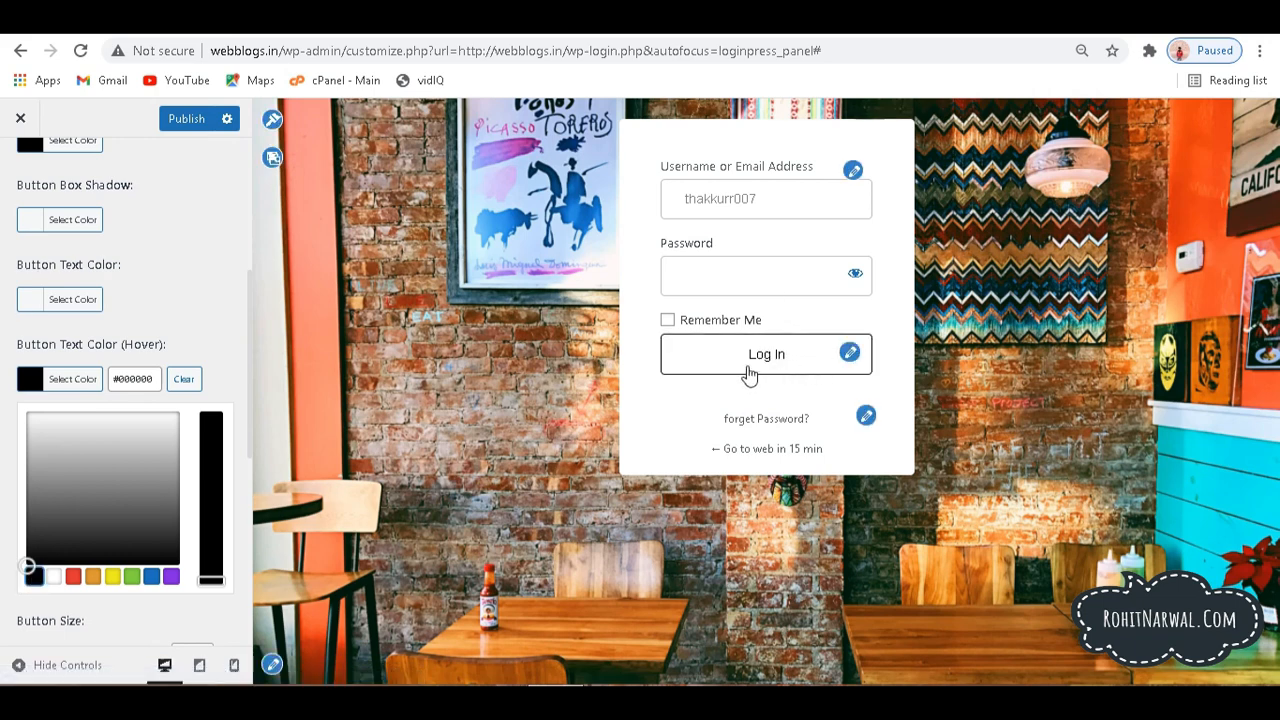
mouse_move(813, 356)
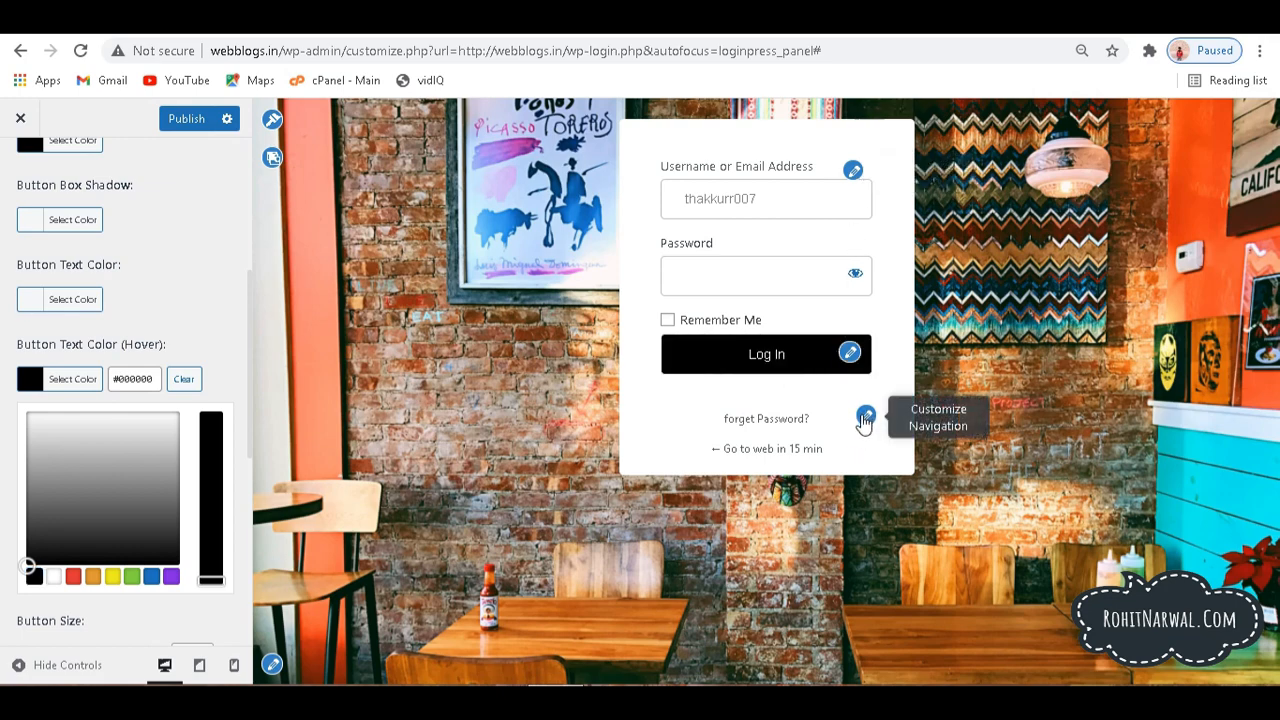
Change the Lost Password Text to 'forget Your Password?' and publish.
left_click(865, 417)
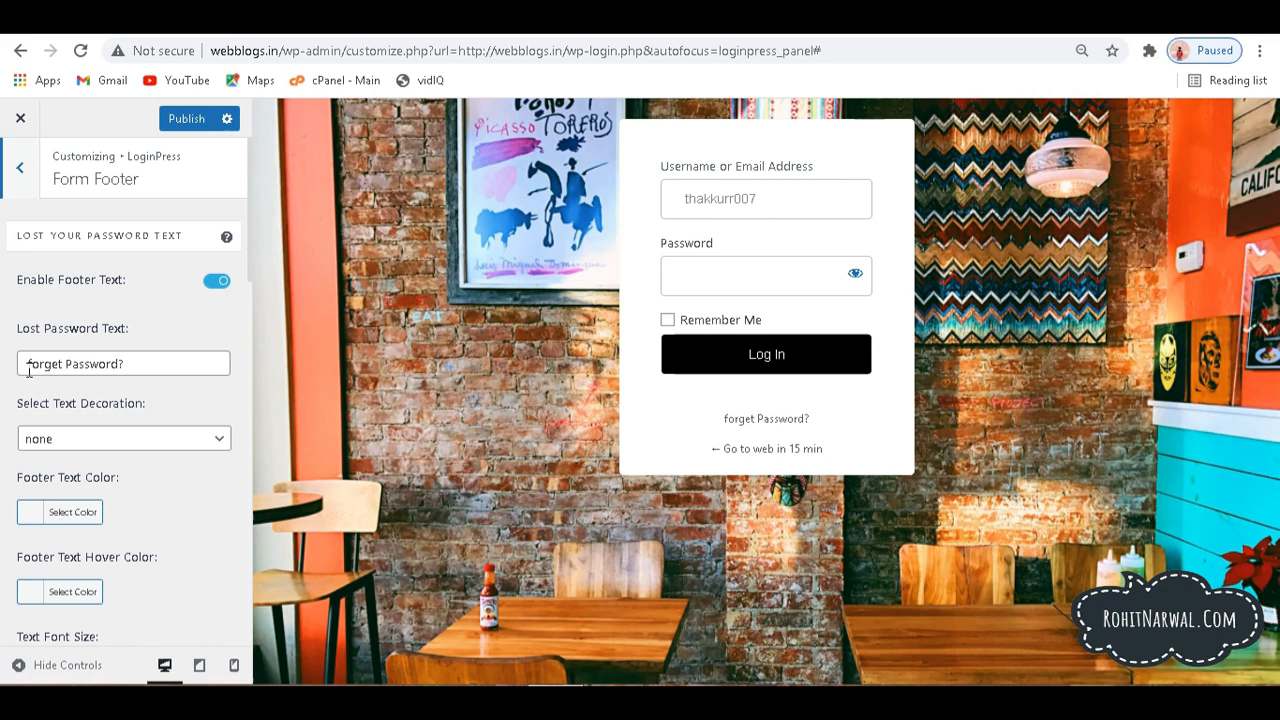
left_click(123, 363)
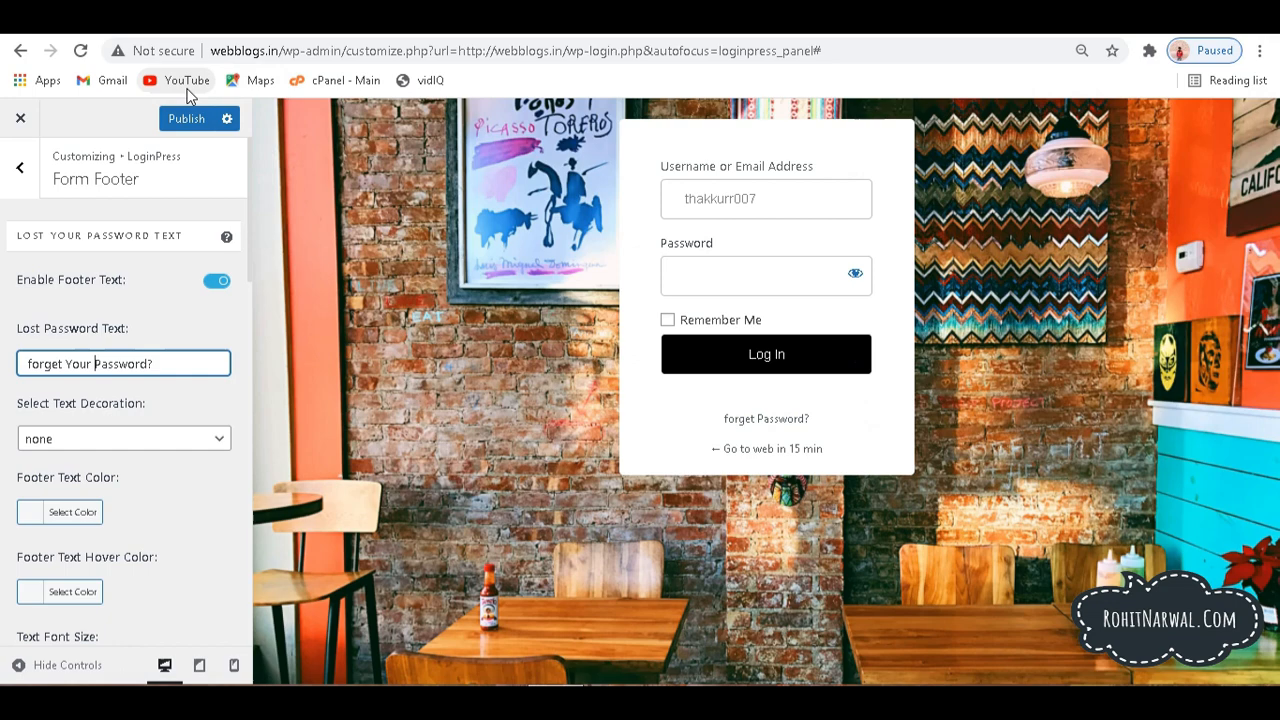
left_click(186, 118)
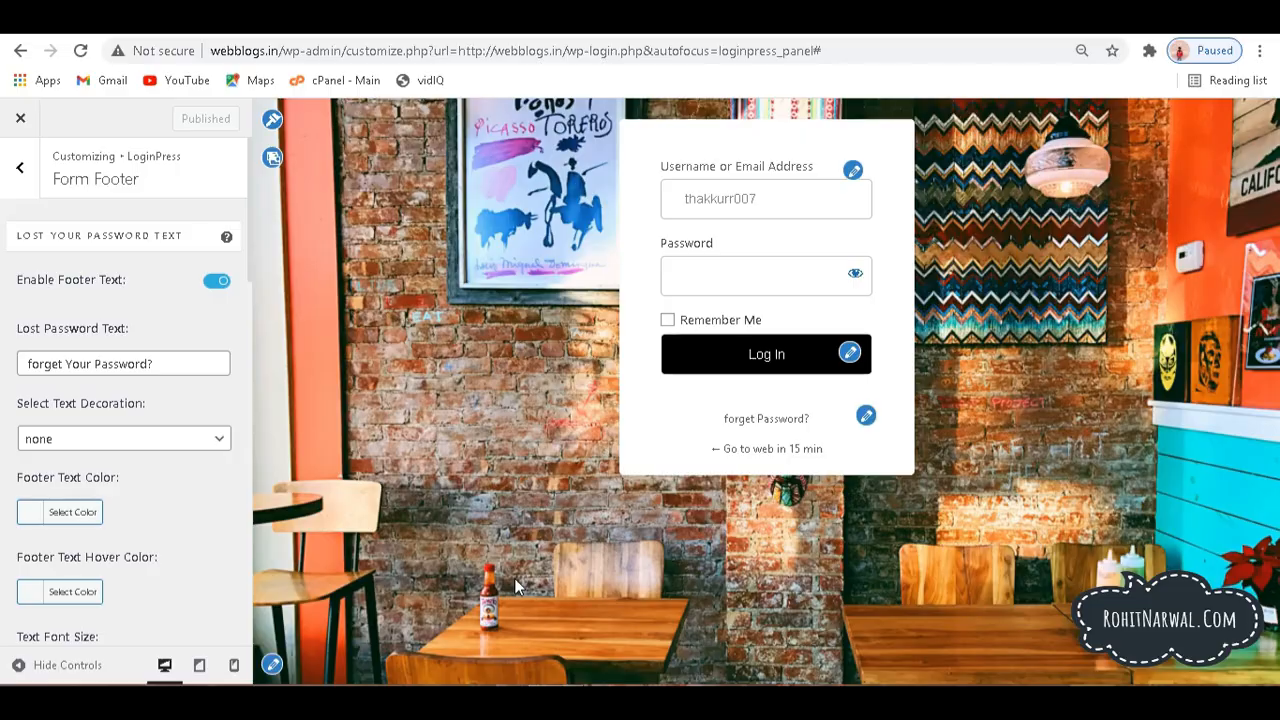
mouse_move(575, 480)
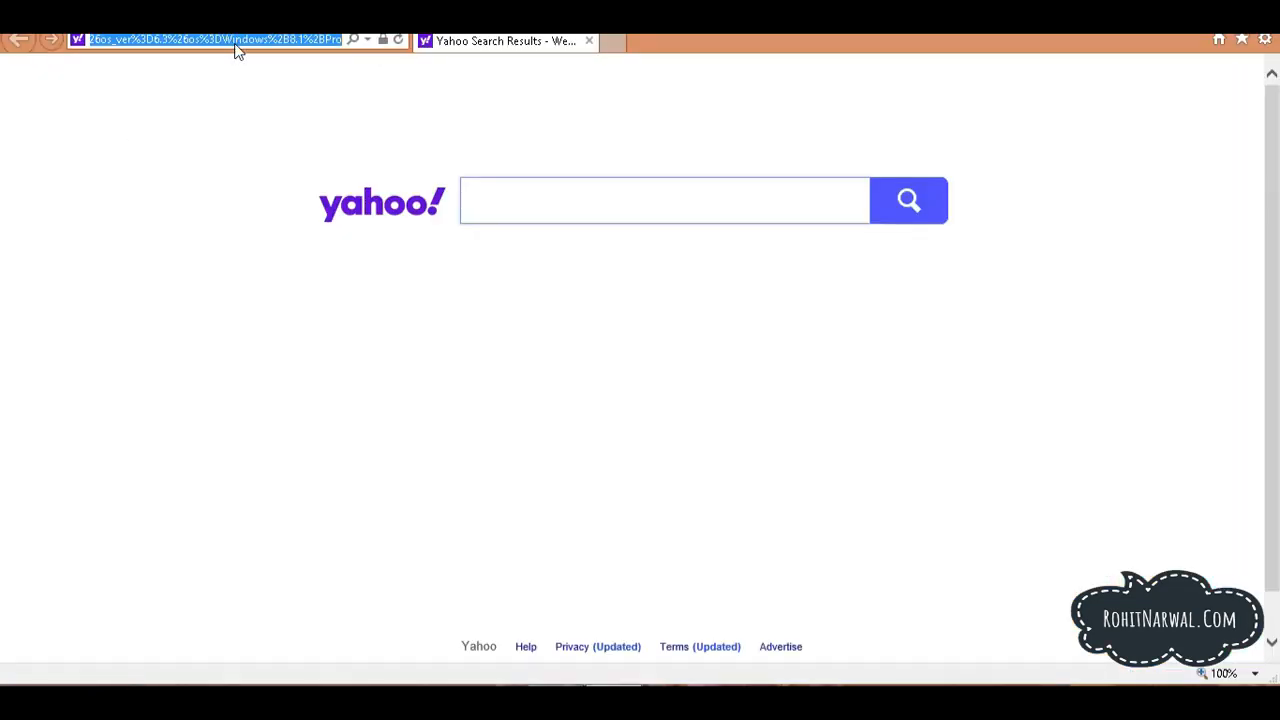
Load webblogs.in/ in Internet Explorer and open its wp-login page.
type("webblogs.in/wp-login.php?redirect_to=http%3")
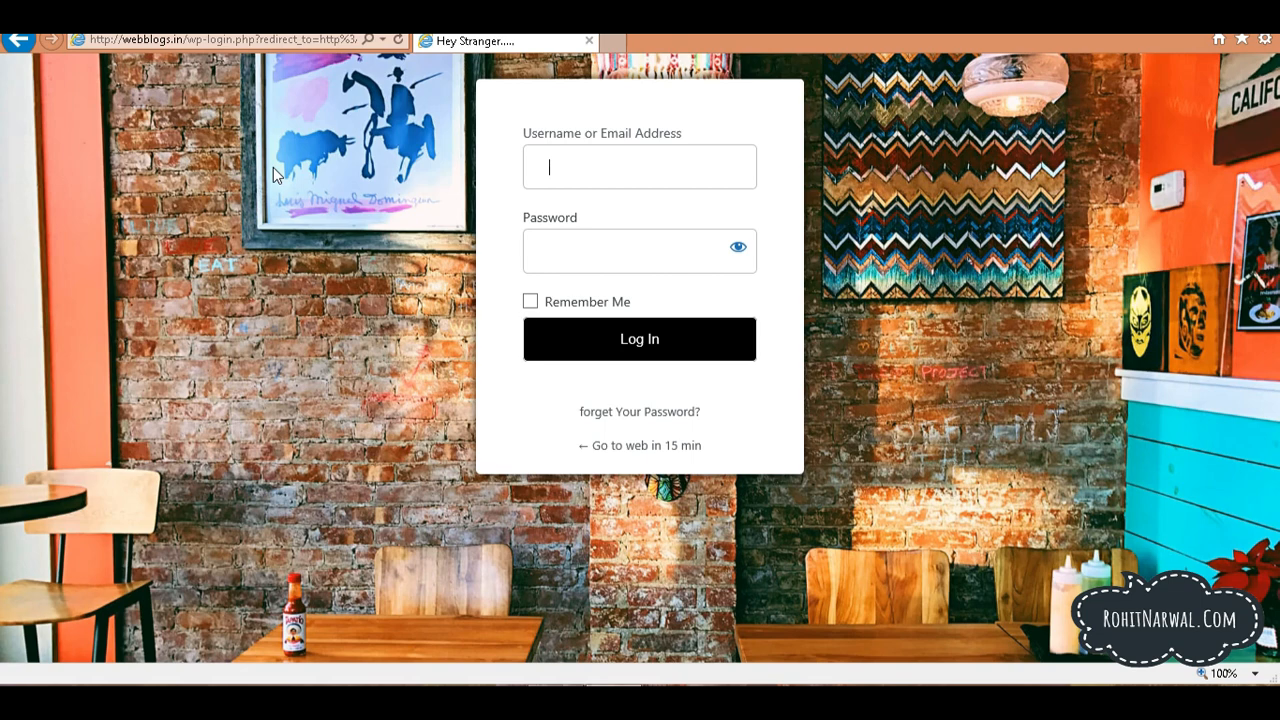
mouse_move(543, 193)
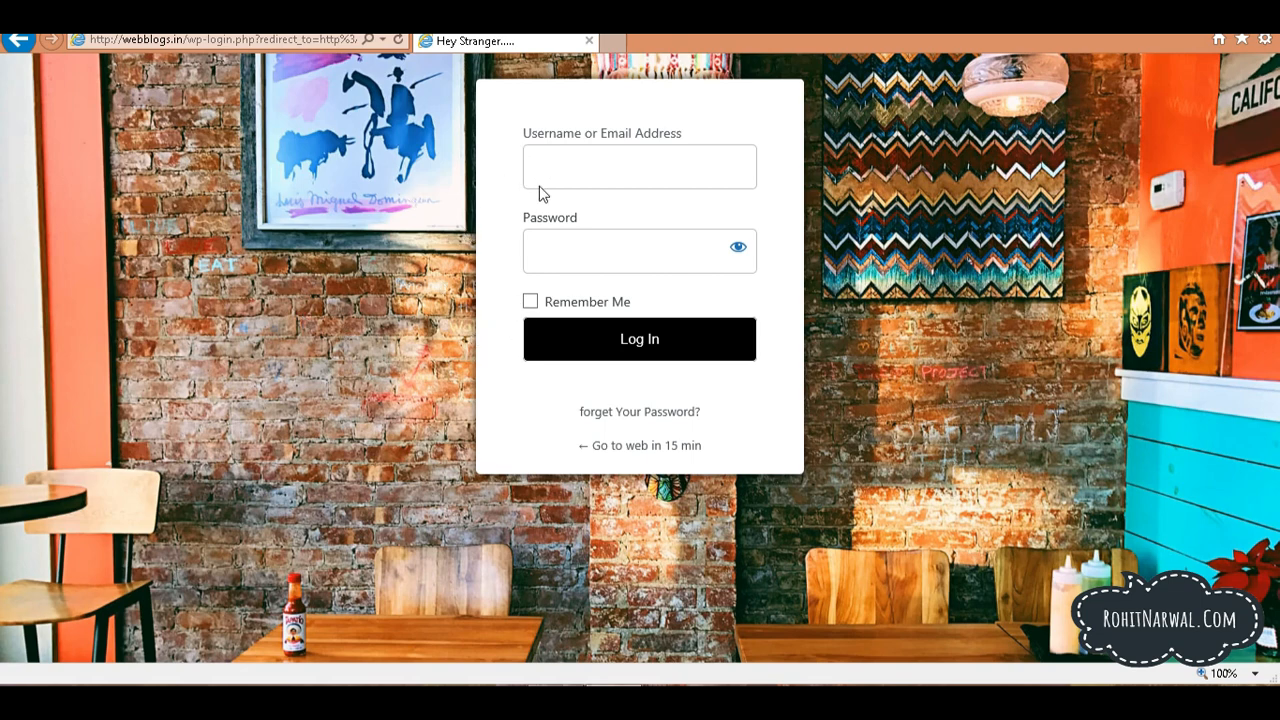
mouse_move(625, 297)
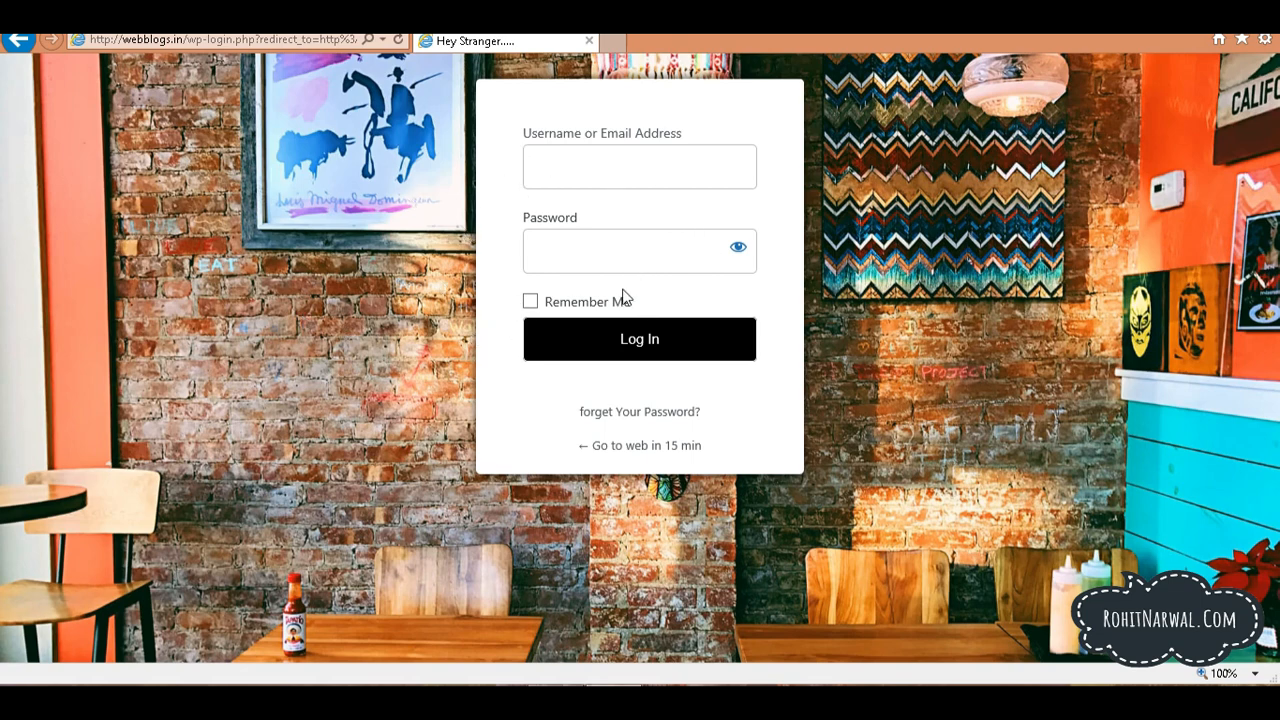
left_click(639, 166)
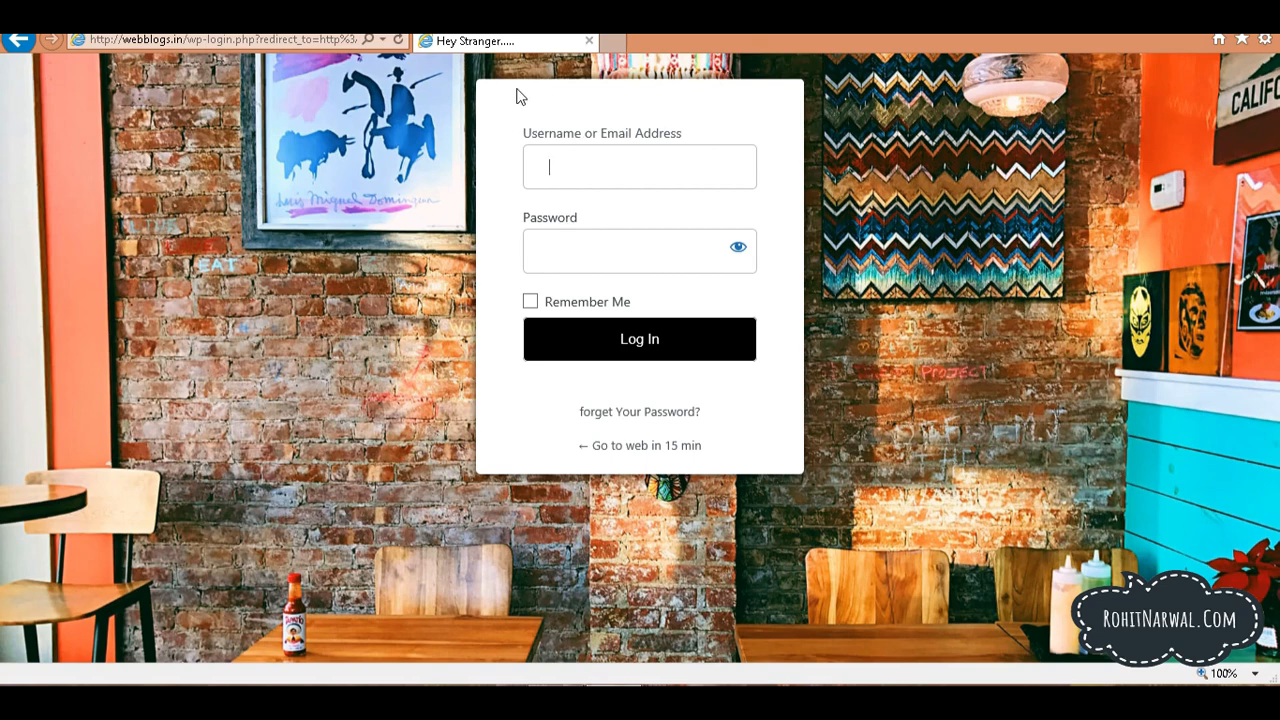
mouse_move(728, 247)
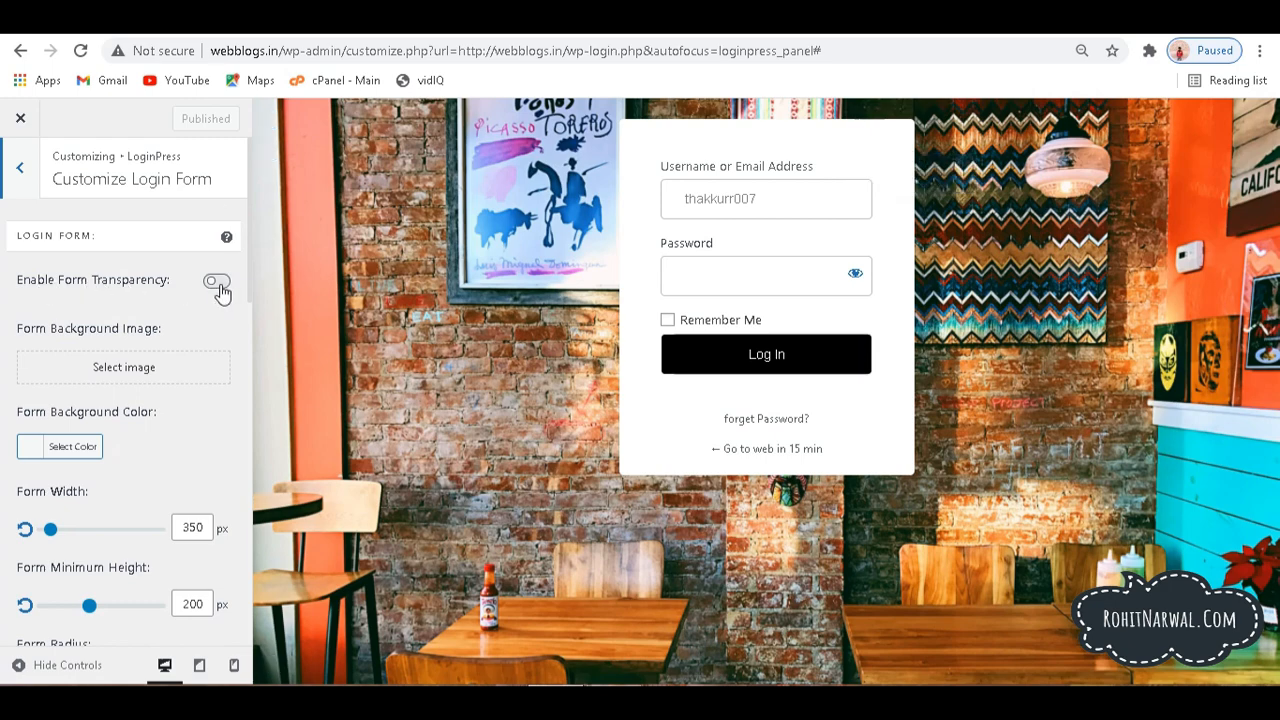
Switch on Enable Form Transparency in the Customize Login Form settings.
left_click(217, 280)
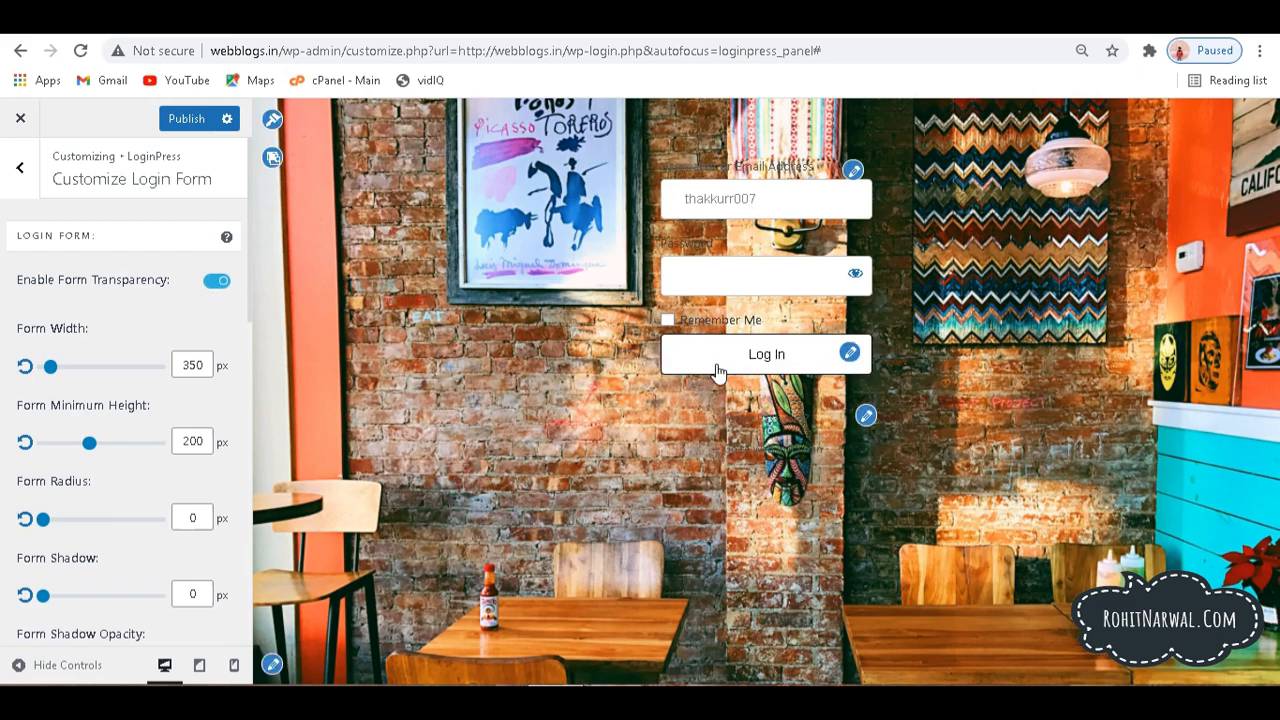
scroll("down", 3)
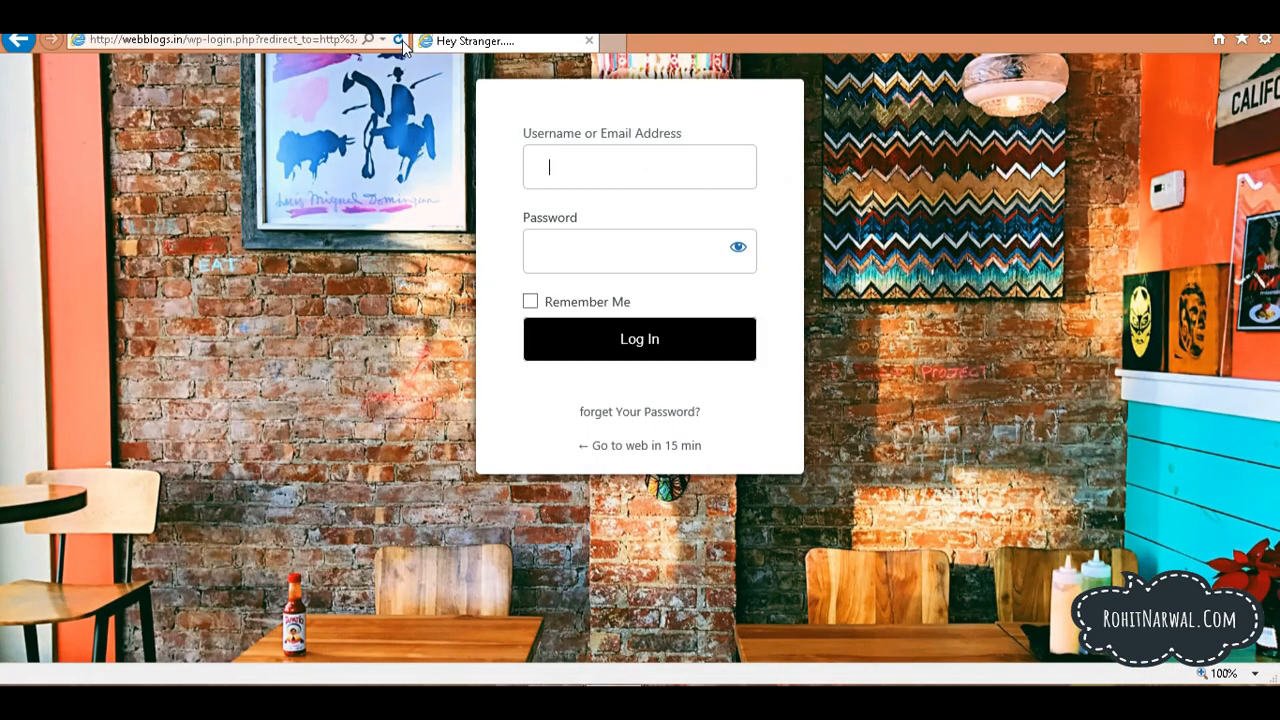
Reload the Internet Explorer login page to see the transparent form over the café photo.
left_click(398, 39)
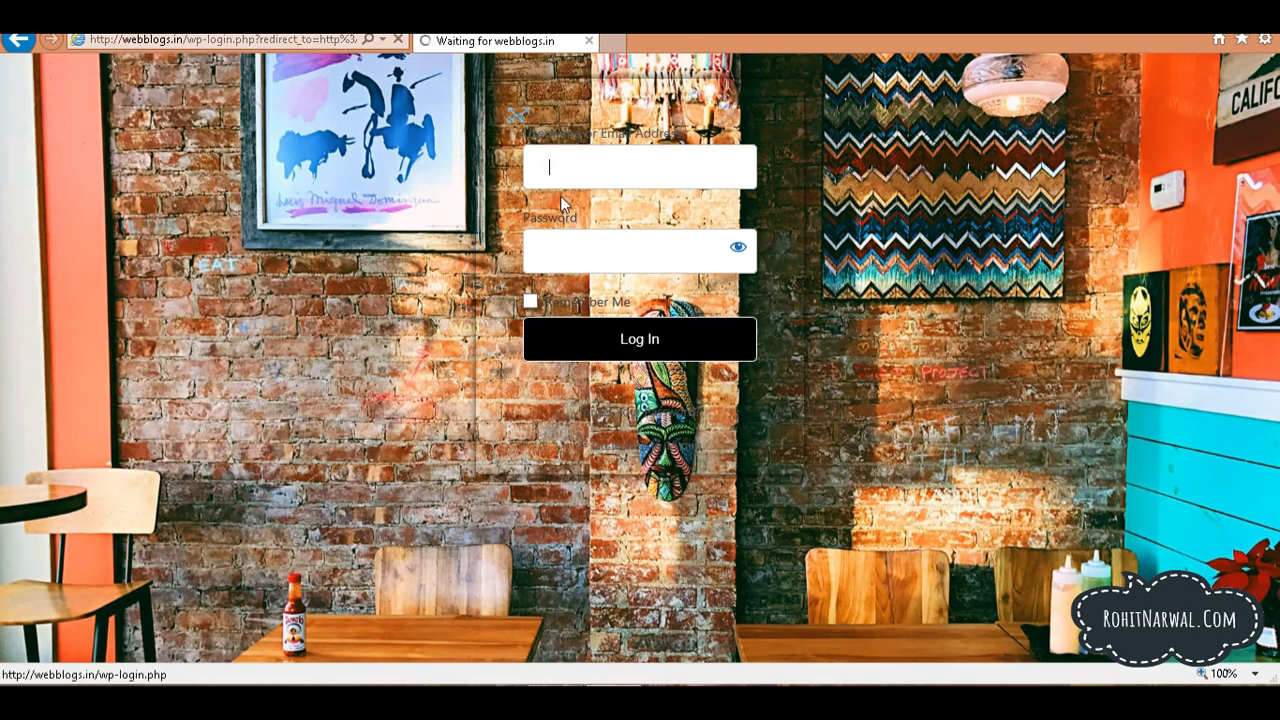
mouse_move(440, 660)
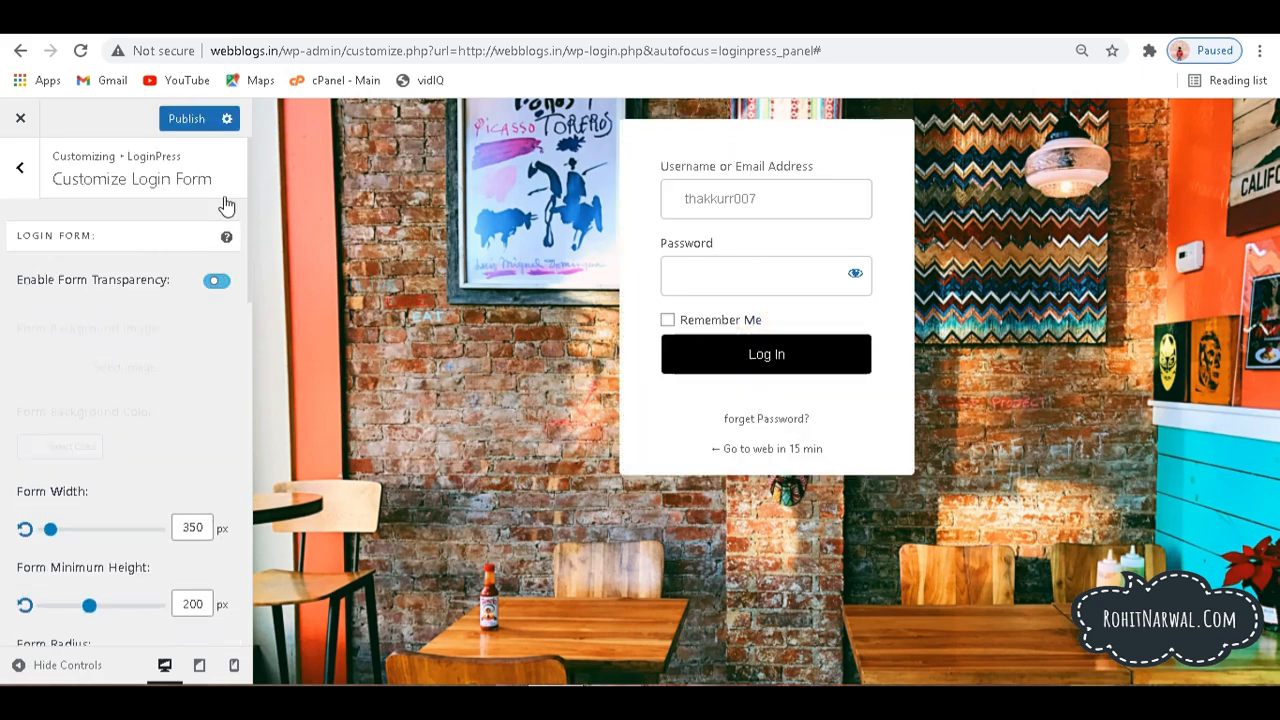
Publish the LoginPress setting with form transparency turned off for a solid white form.
left_click(216, 280)
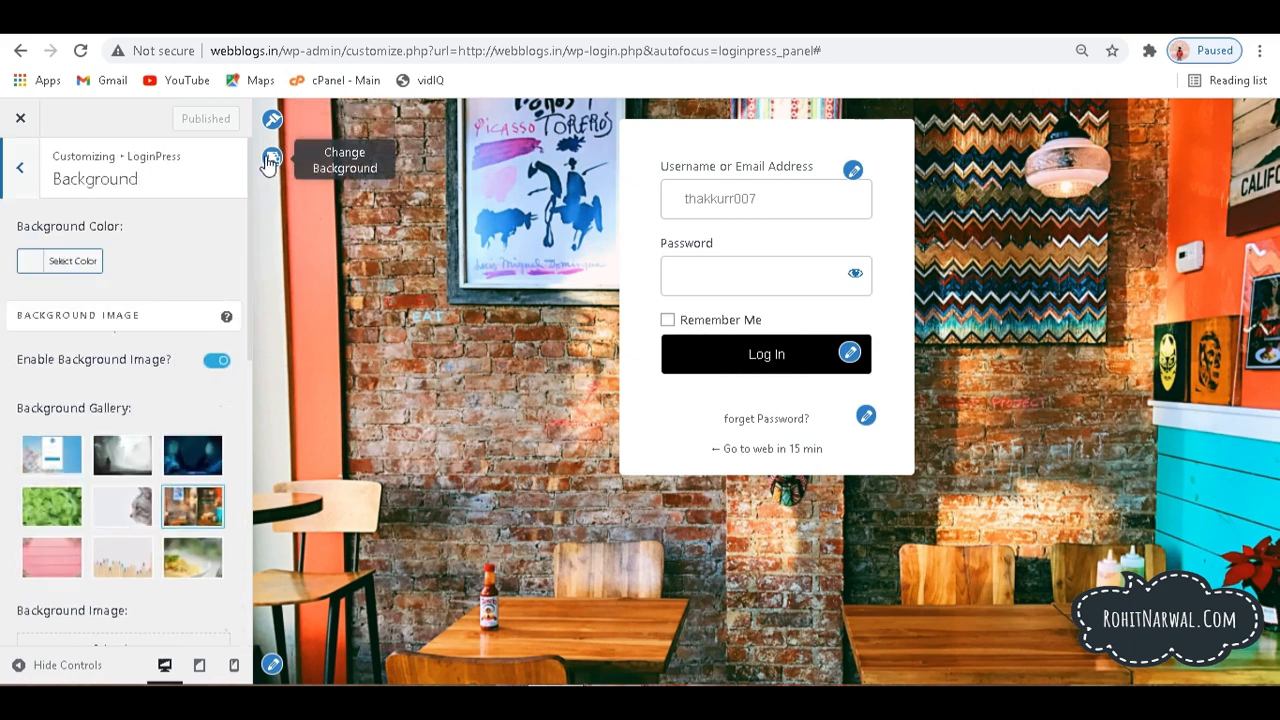
mouse_move(282, 223)
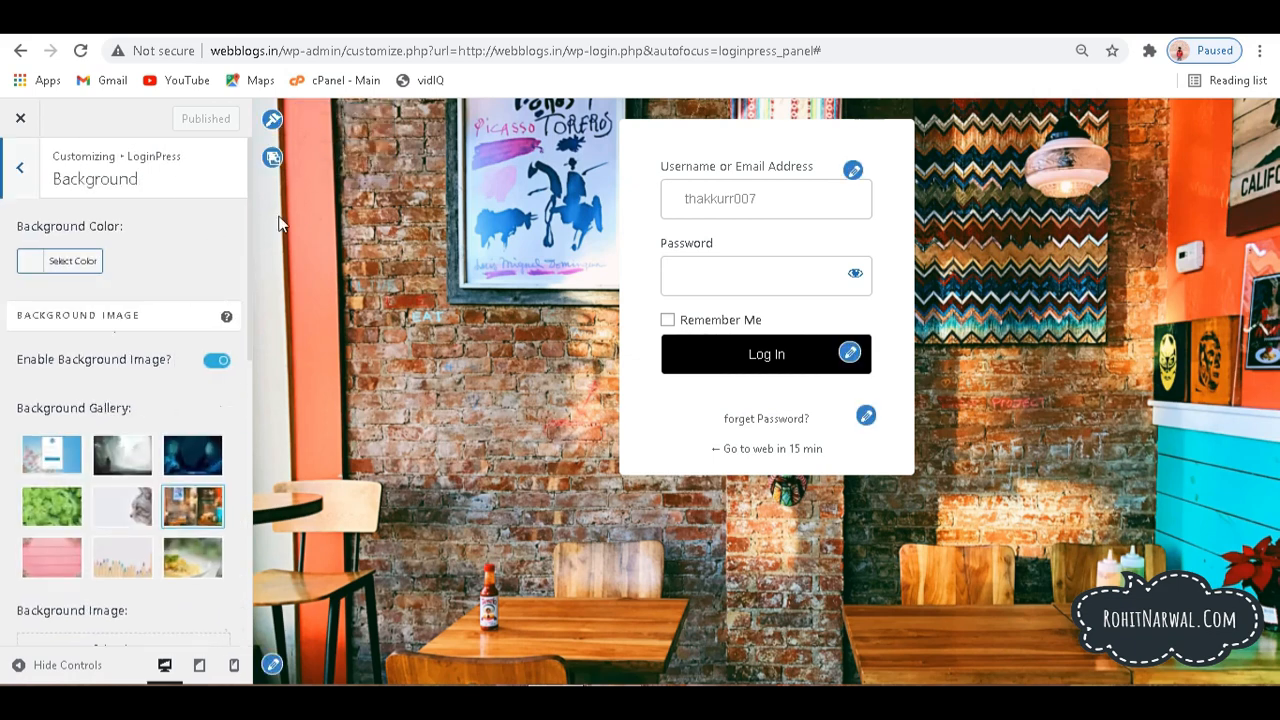
Set the background to the Media Library photo of the woman in a white cap and publish.
scroll("down", 3)
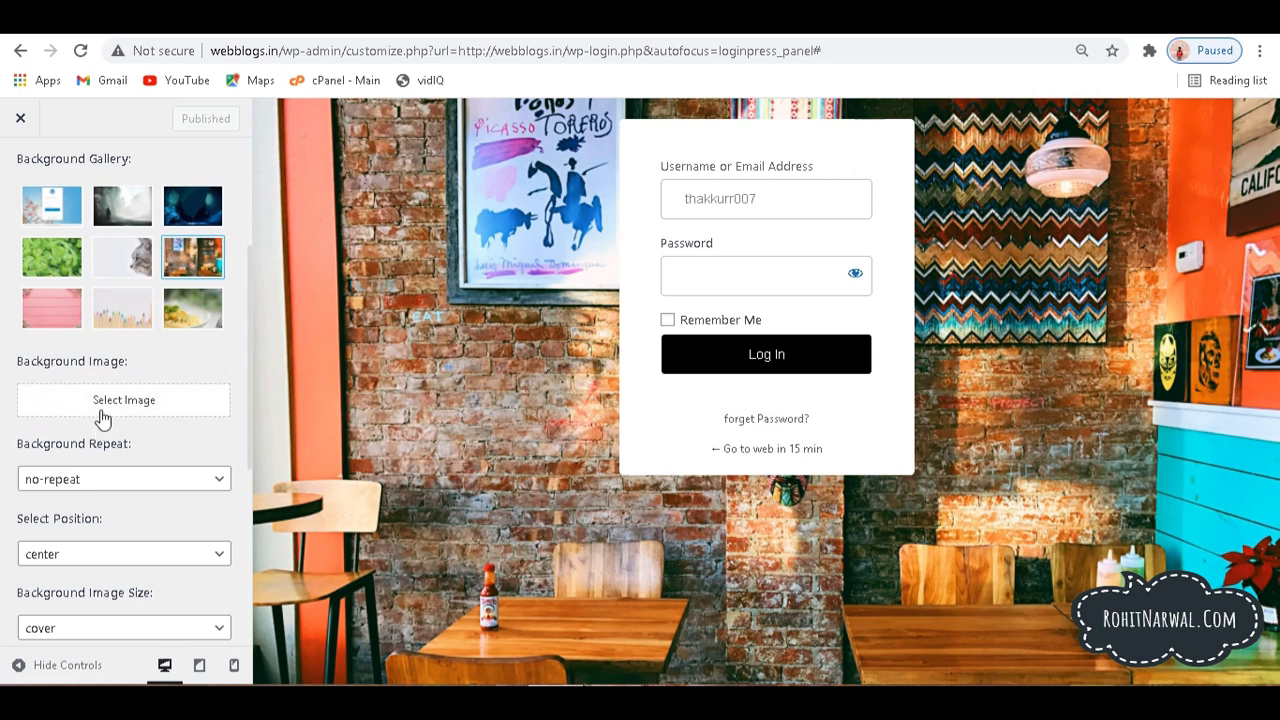
left_click(124, 399)
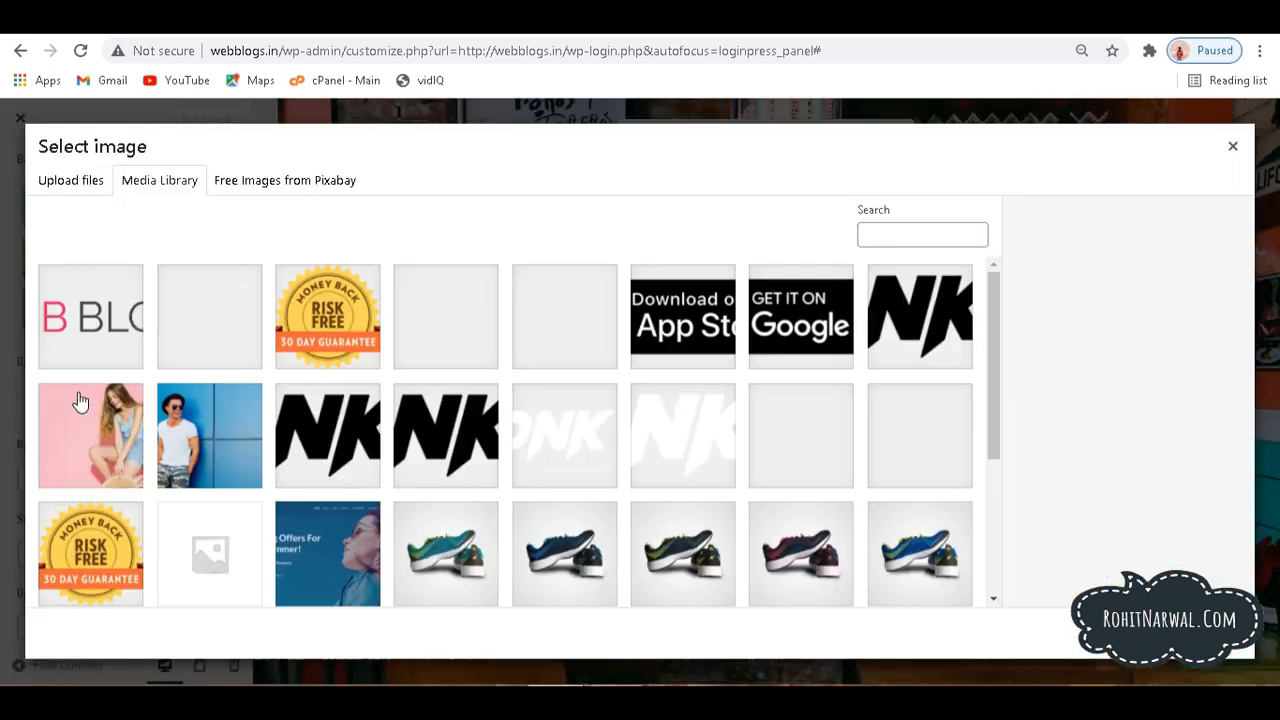
scroll("down", 3)
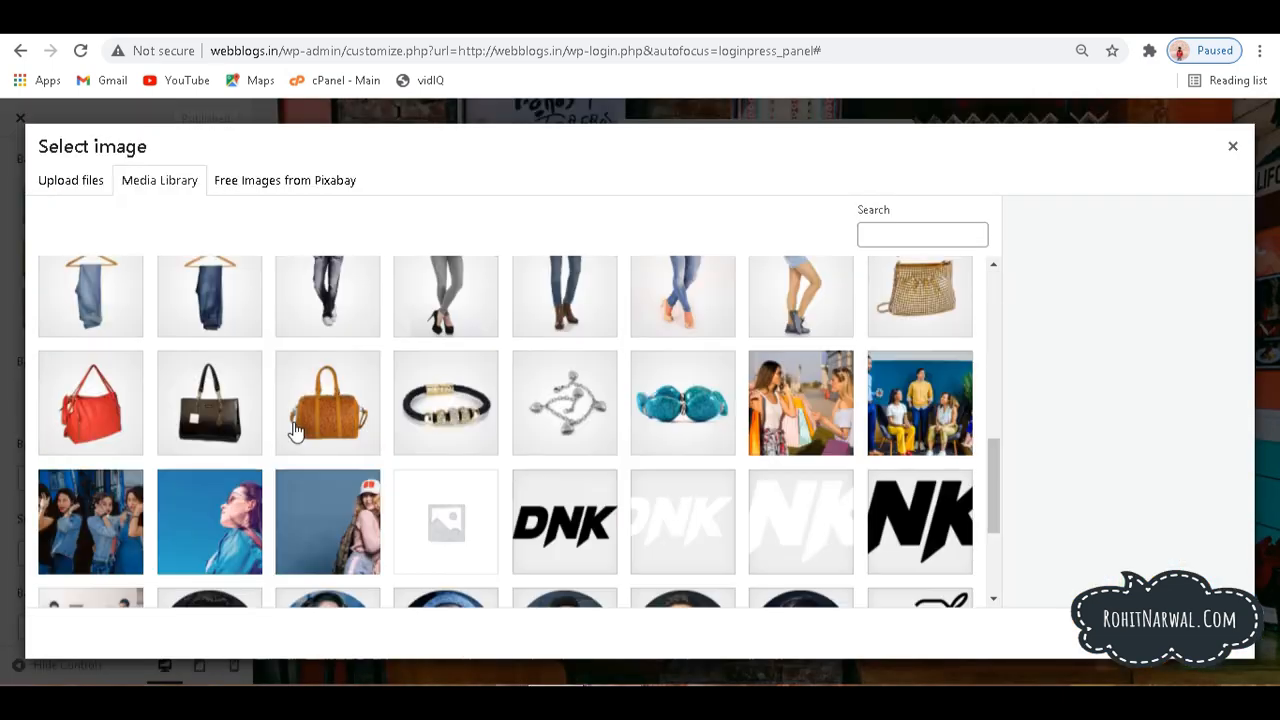
left_click(327, 521)
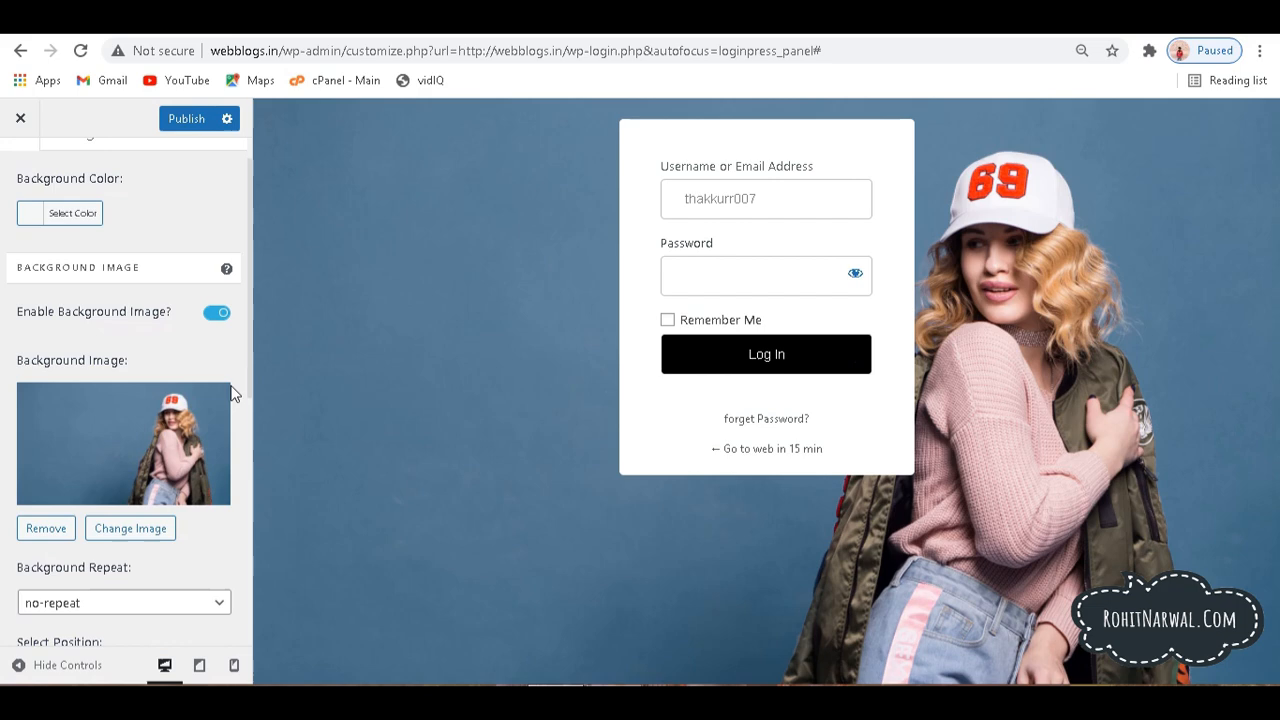
left_click(186, 118)
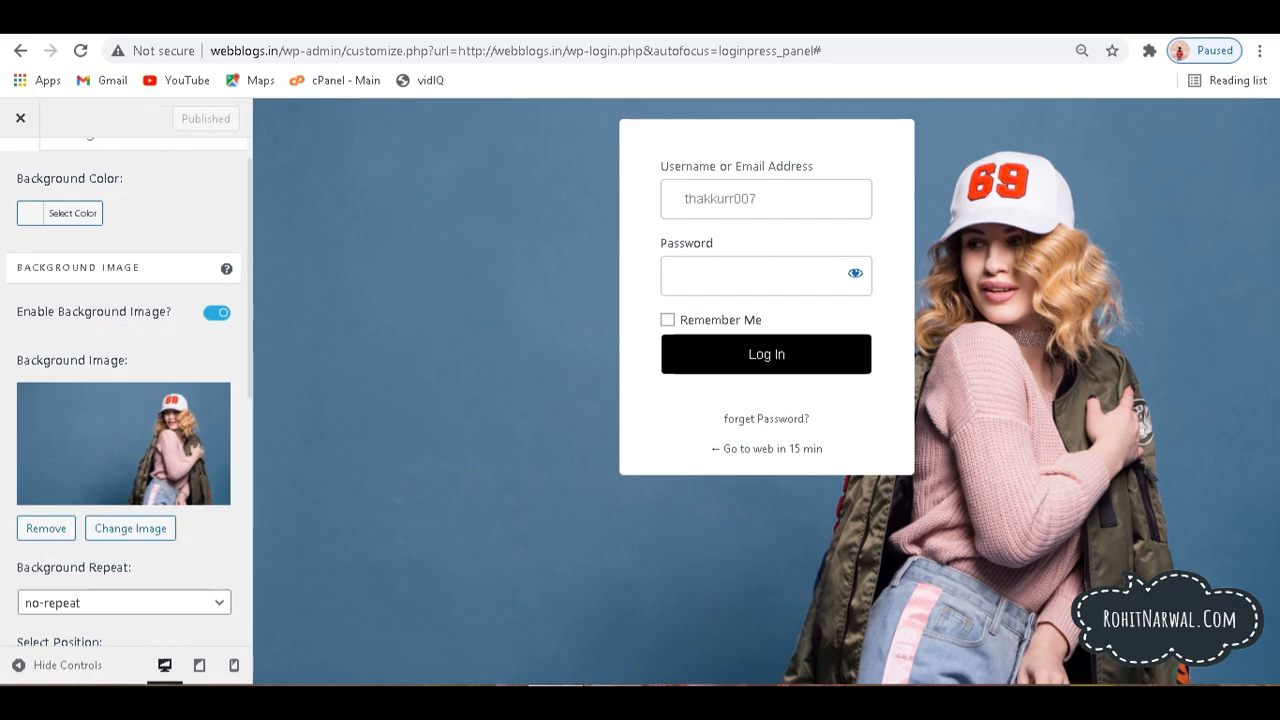